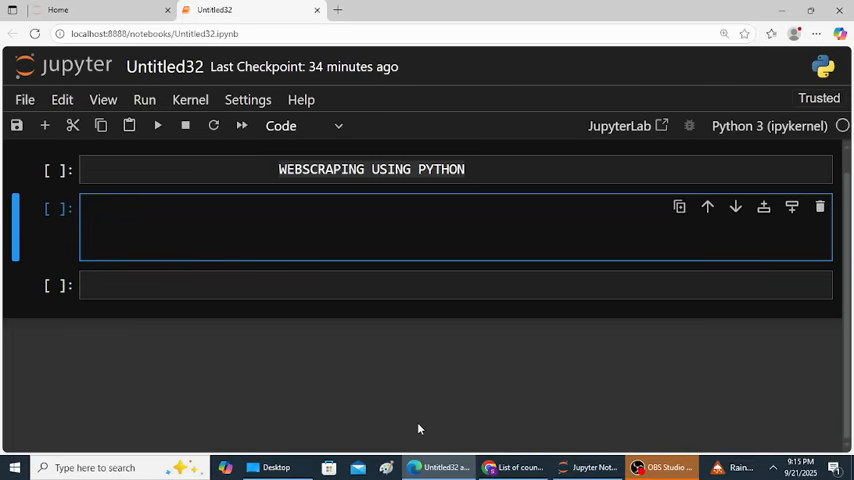
# Write "import requests" and "import pandas as pd" on two lines in the first code cell.
pyautogui.click(200, 208)
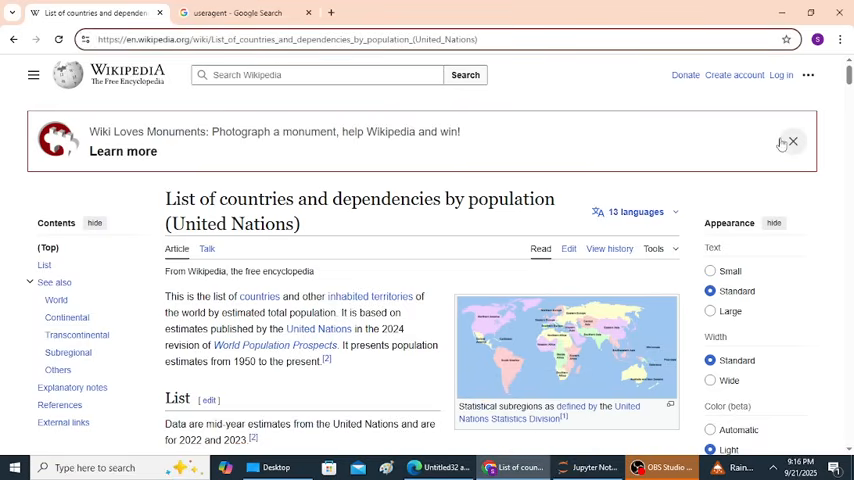
pyautogui.scroll(-3)
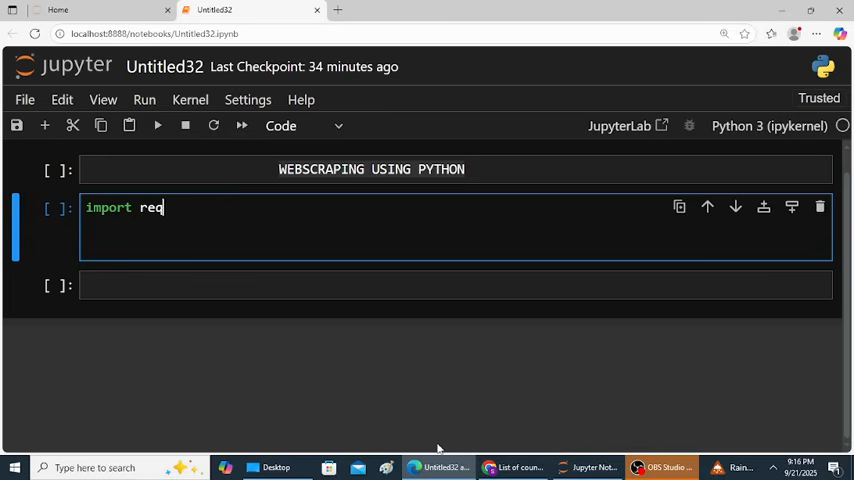
pyautogui.write('uests')
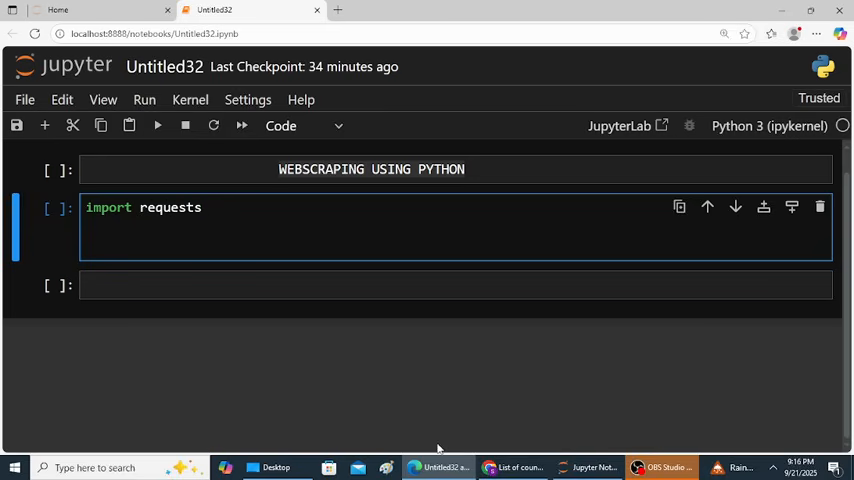
pyautogui.click(200, 208)
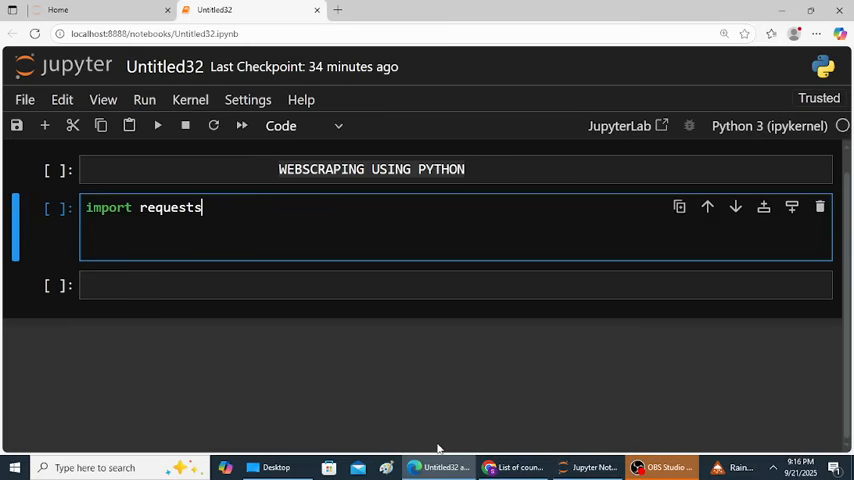
pyautogui.write('import p')
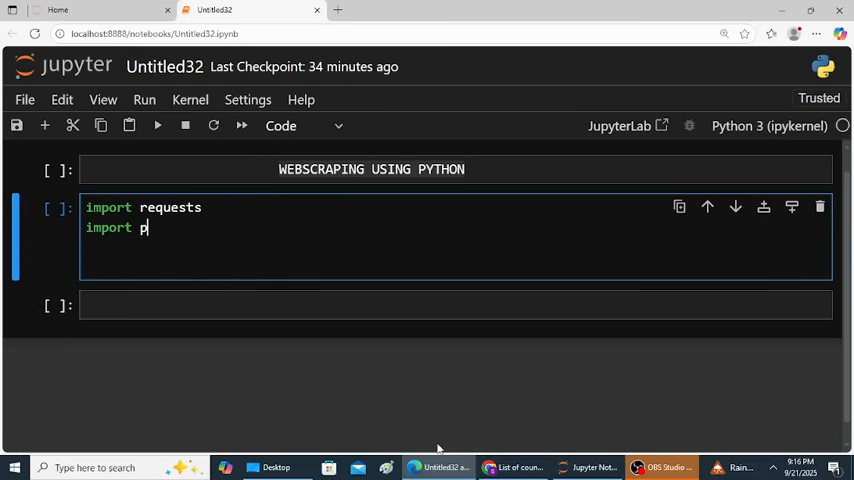
pyautogui.write('andas')
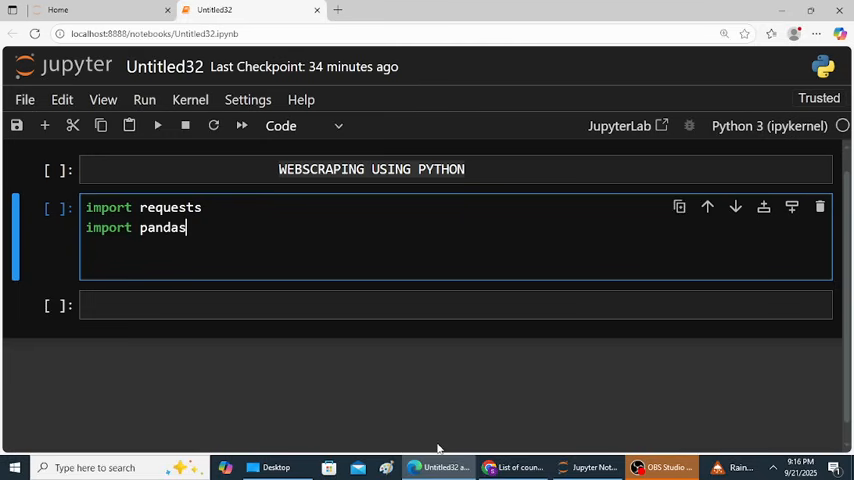
pyautogui.write('as pd')
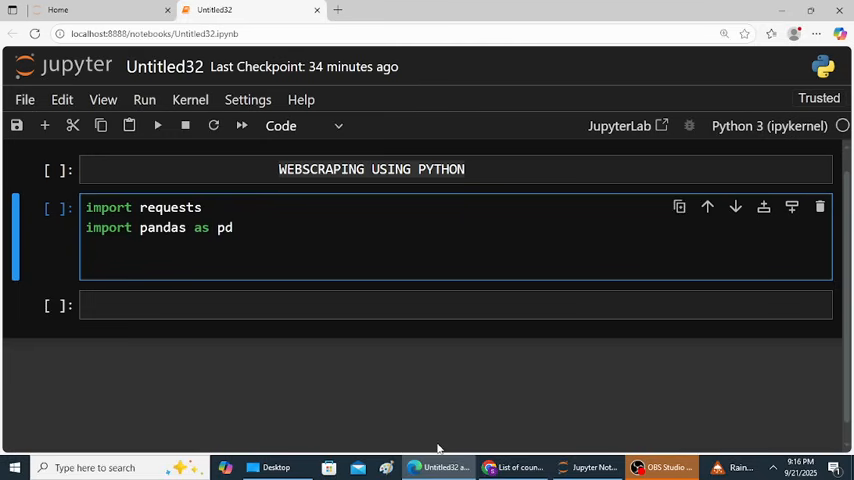
pyautogui.click(234, 228)
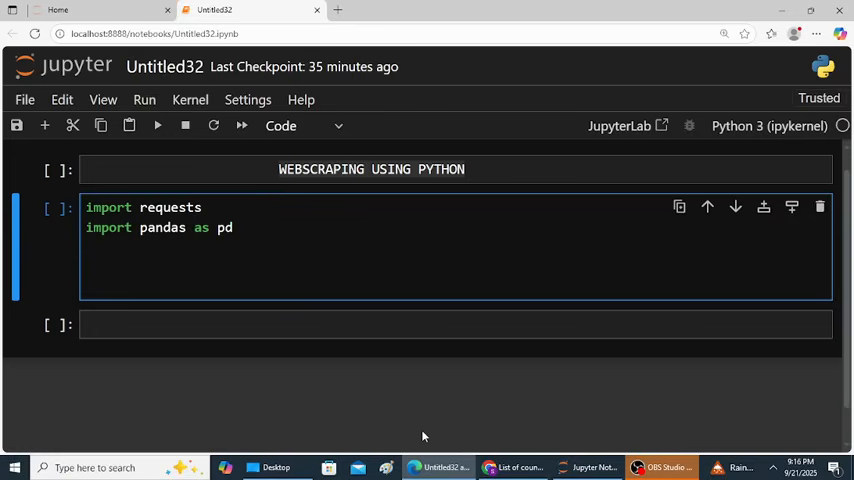
# Assign url to the Wikipedia countries-by-population address copied from Chrome, in quotes.
pyautogui.write('url')
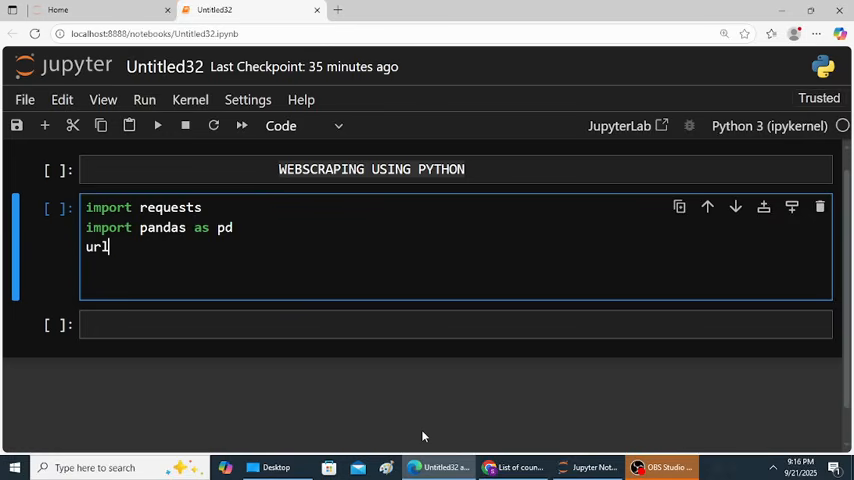
pyautogui.write('=')
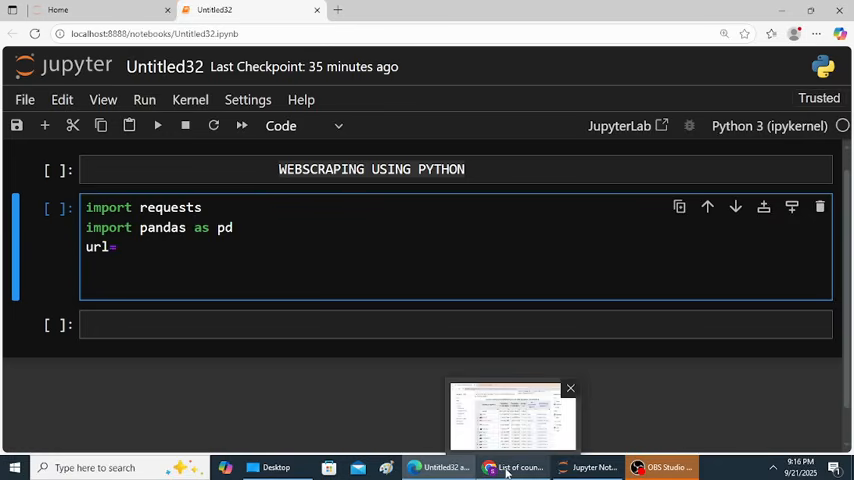
pyautogui.click(512, 468)
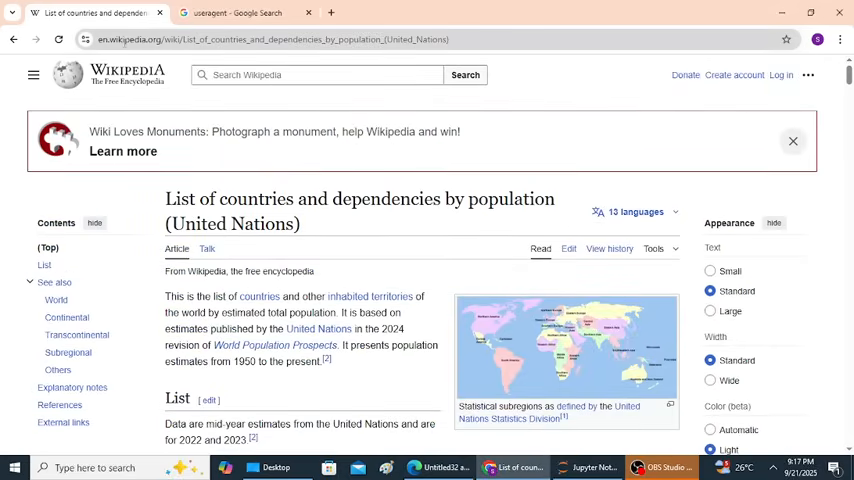
pyautogui.click(272, 40)
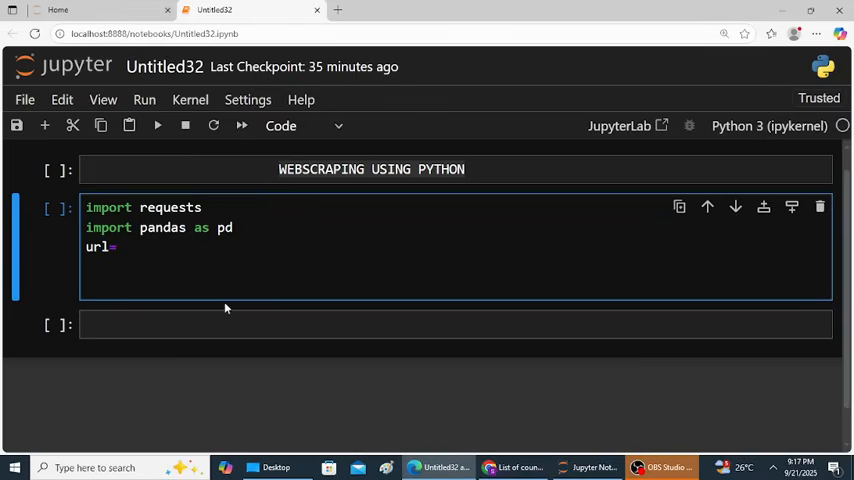
pyautogui.write('"')
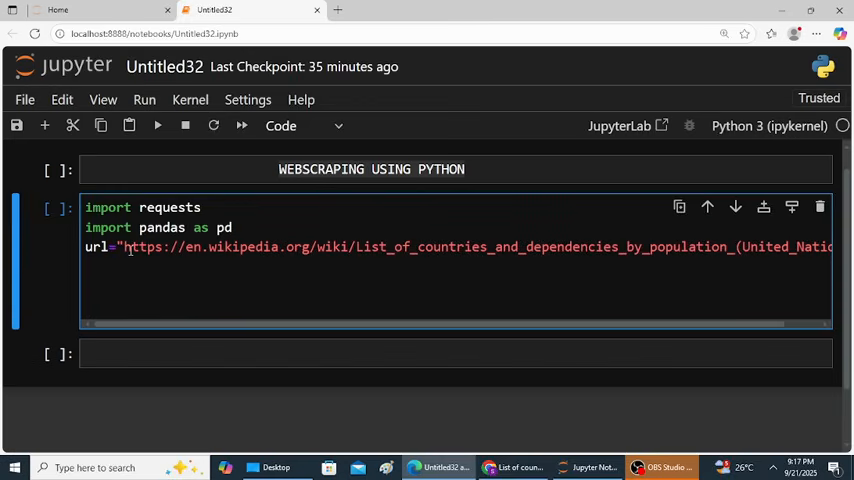
pyautogui.press('enter')
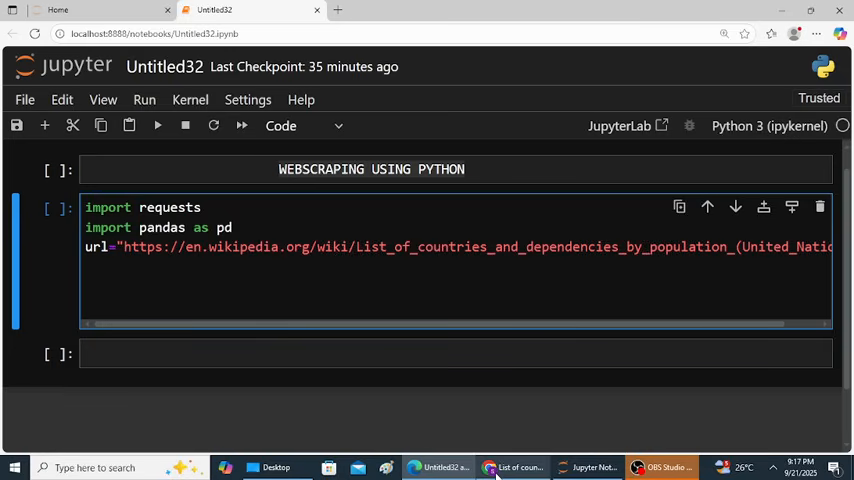
# Look up the User-Agent header on MDN and copy the common Mozilla/5.0 format string.
pyautogui.click(512, 468)
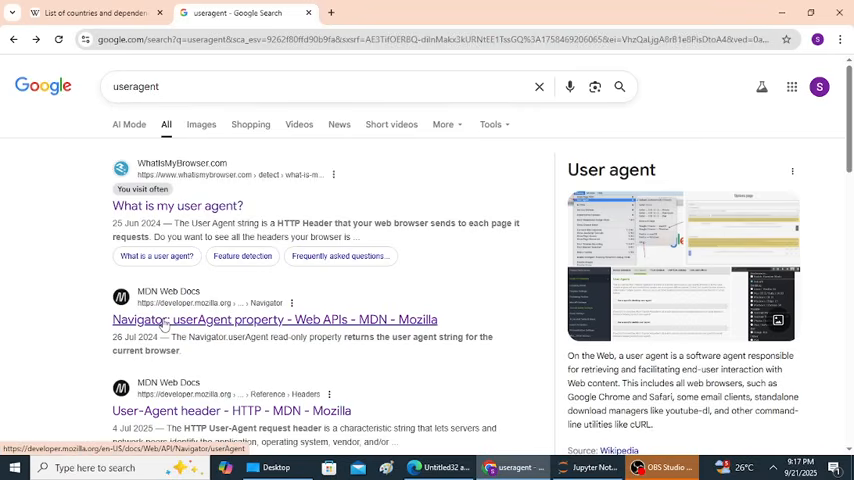
pyautogui.click(274, 320)
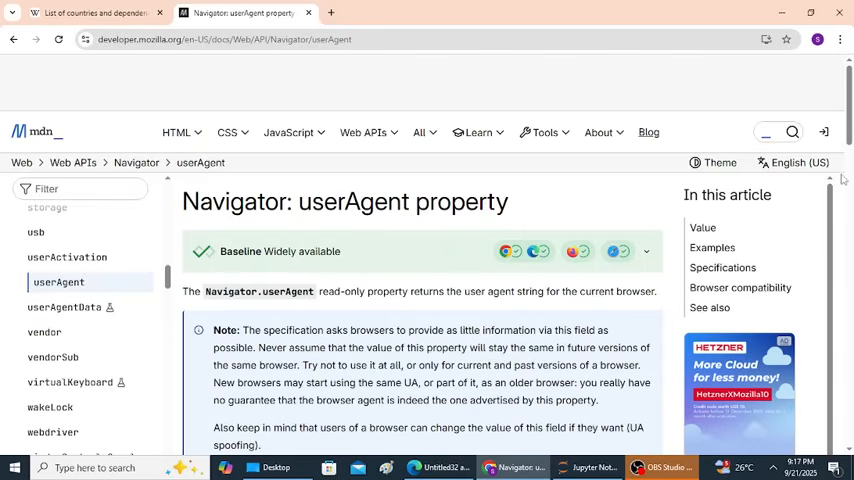
pyautogui.scroll(-3)
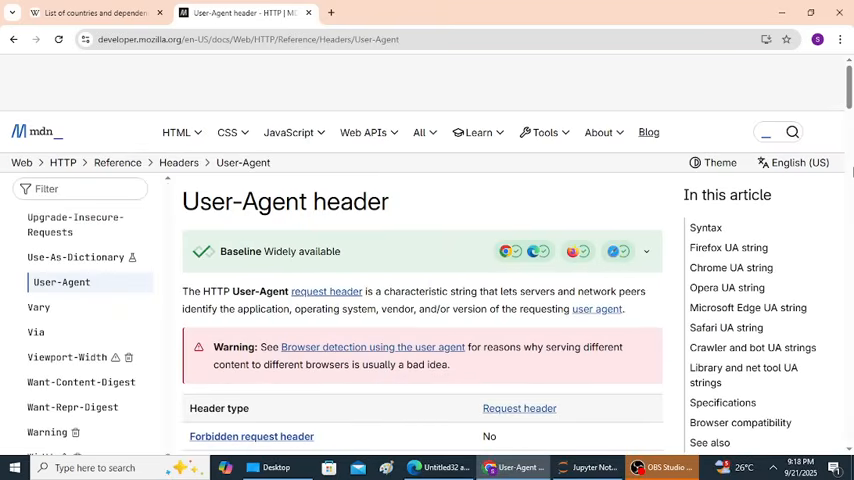
pyautogui.scroll(-3)
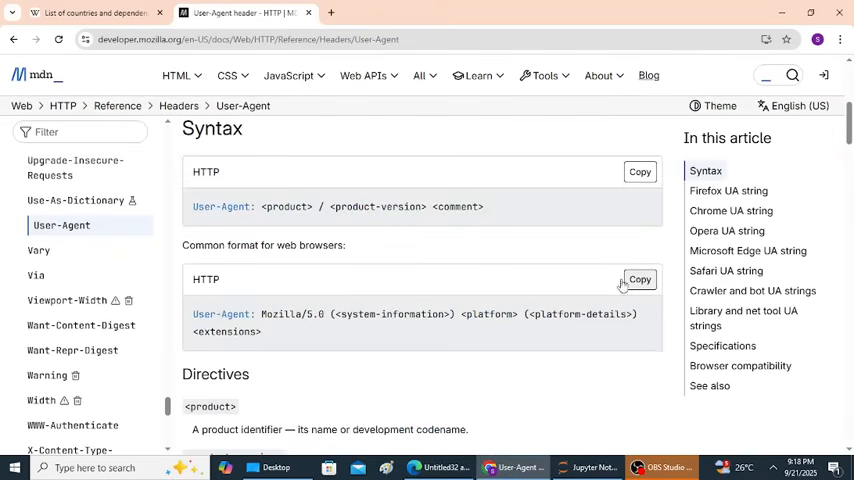
pyautogui.click(640, 280)
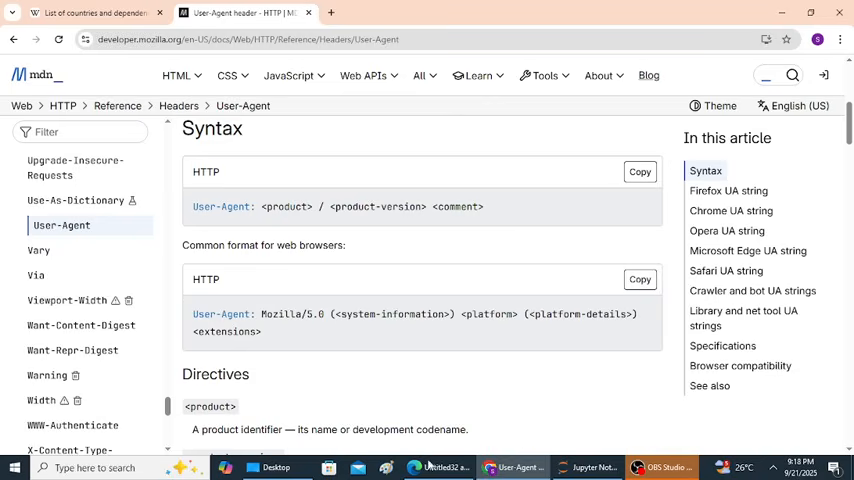
# Define headers={"User-Agent": "..."} holding the Mozilla/5.0 string pasted from MDN.
pyautogui.click(436, 468)
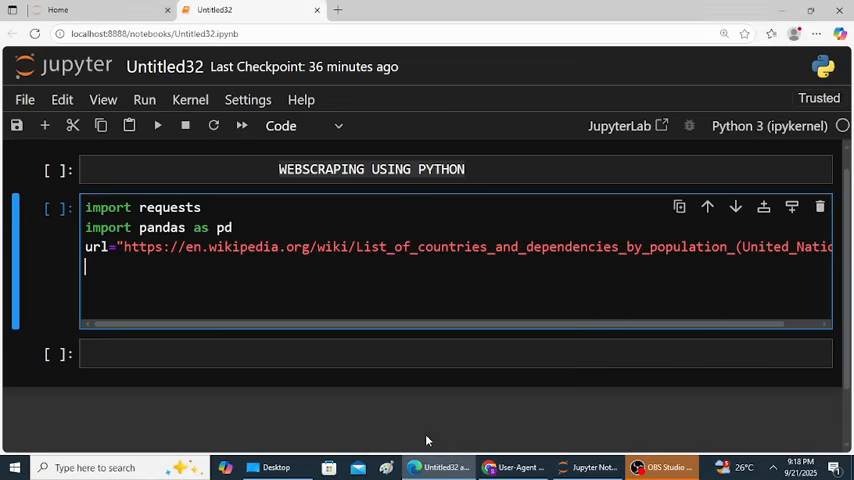
pyautogui.write('he')
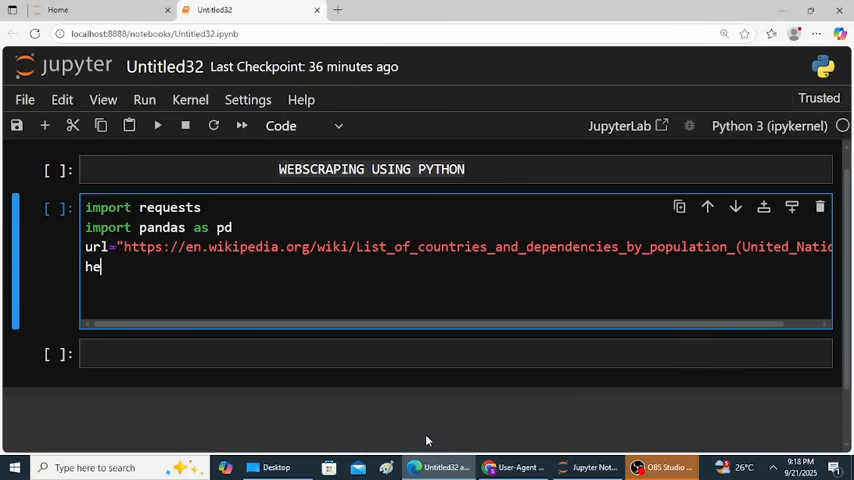
pyautogui.write('ade')
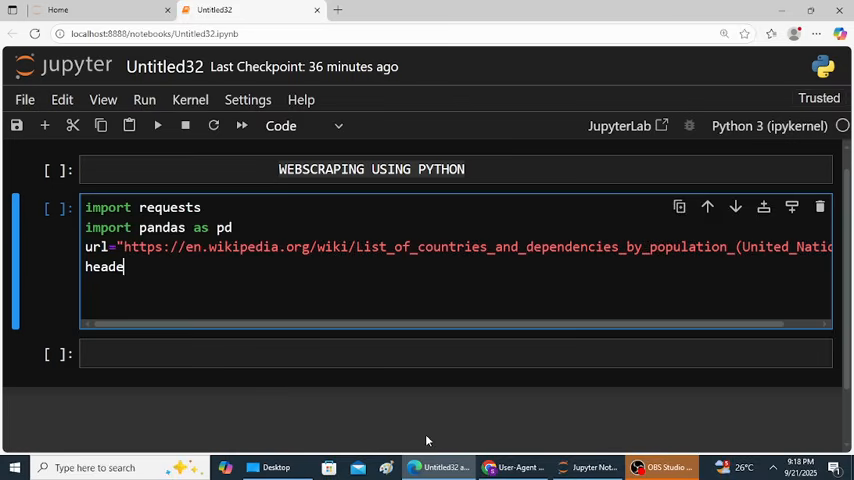
pyautogui.write('rs=')
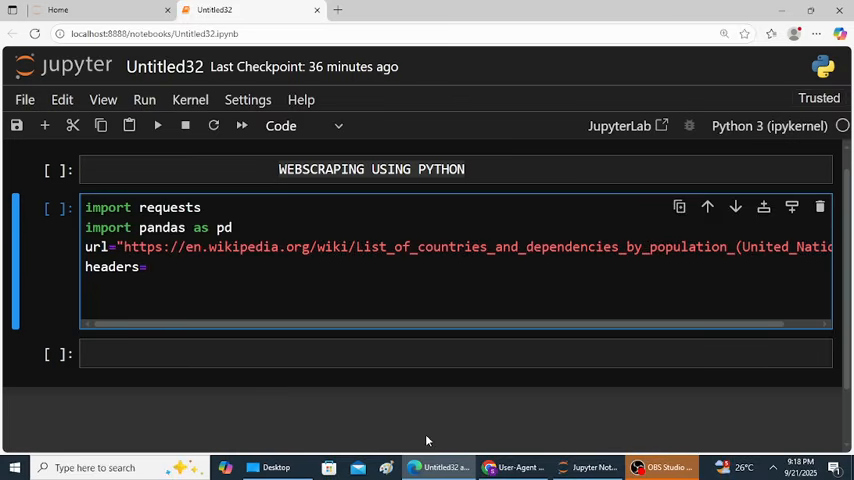
pyautogui.write('{')
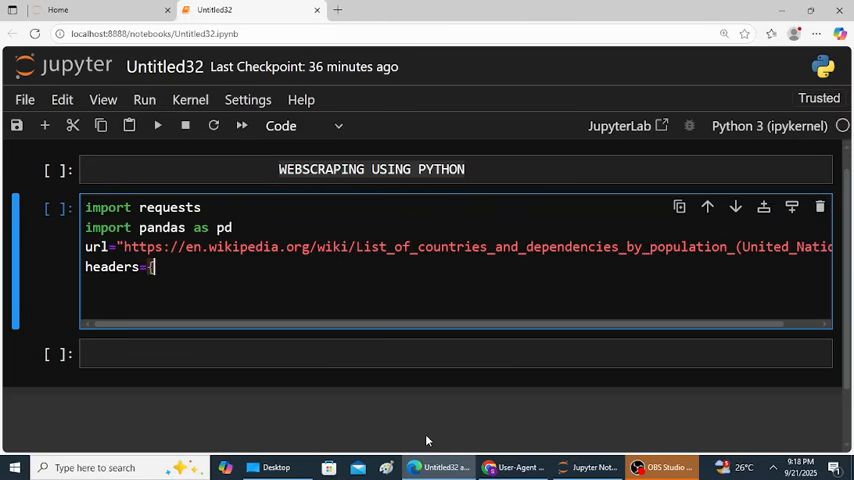
pyautogui.write('"')
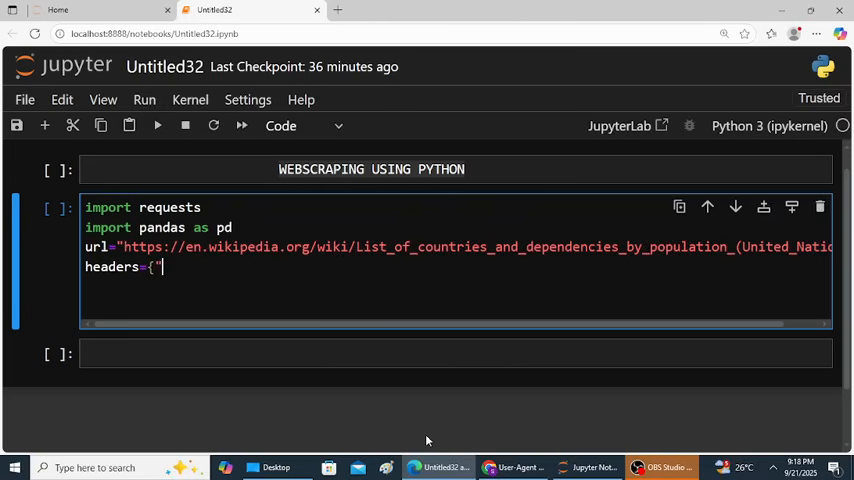
pyautogui.write('User-Agen')
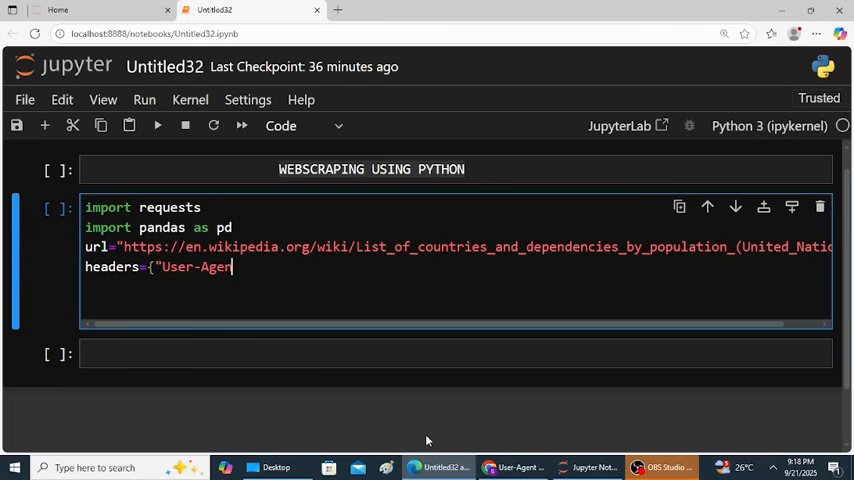
pyautogui.write('t')
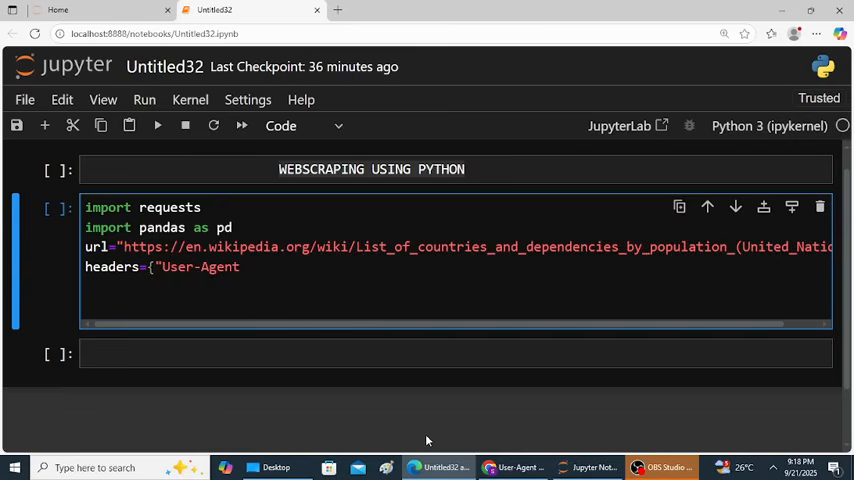
pyautogui.write('"')
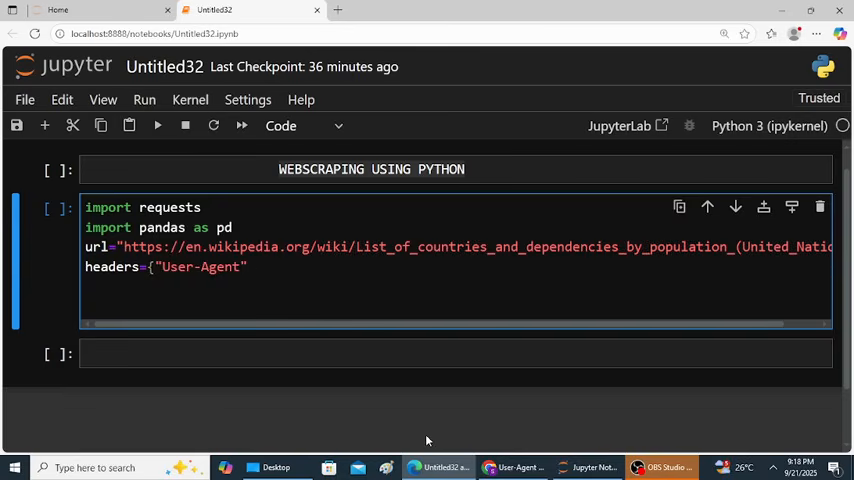
pyautogui.write(':')
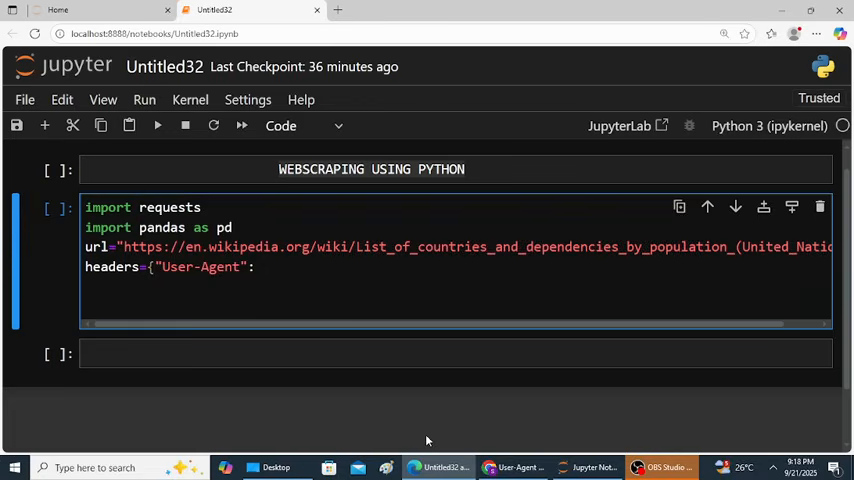
pyautogui.write('"')
pyautogui.write('r')
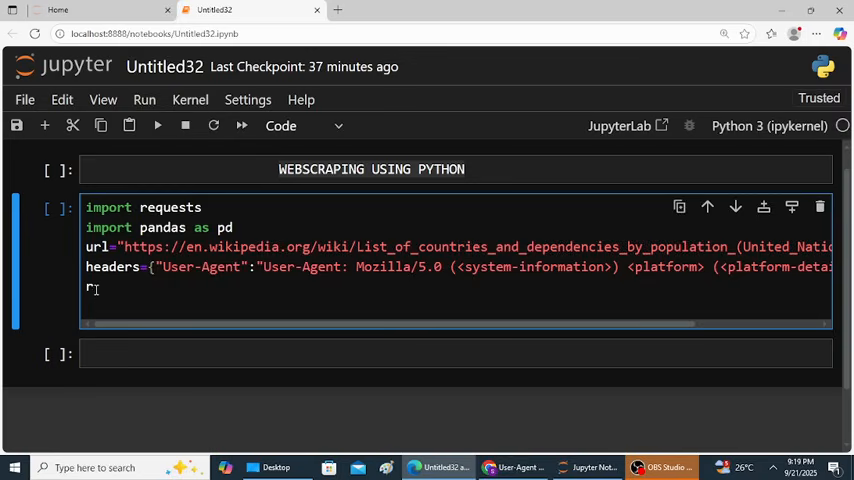
# Write response=requests.get(url,headers=headers) to fetch the Wikipedia page.
pyautogui.write('espons')
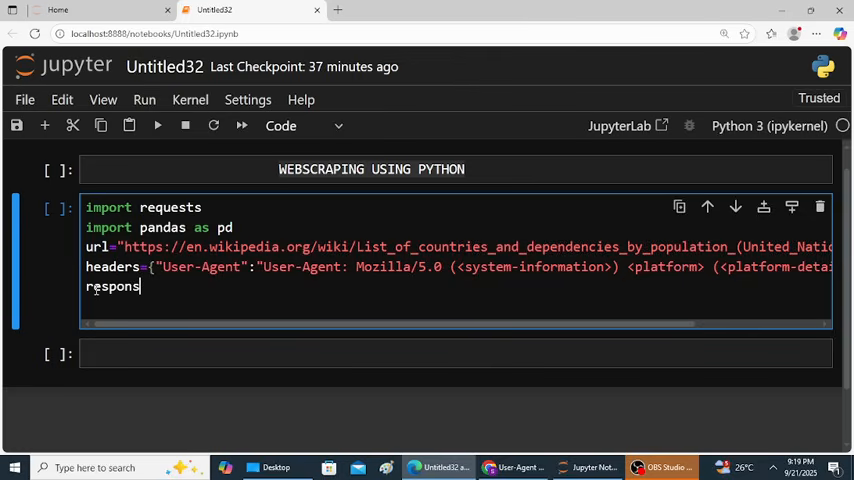
pyautogui.write('e=')
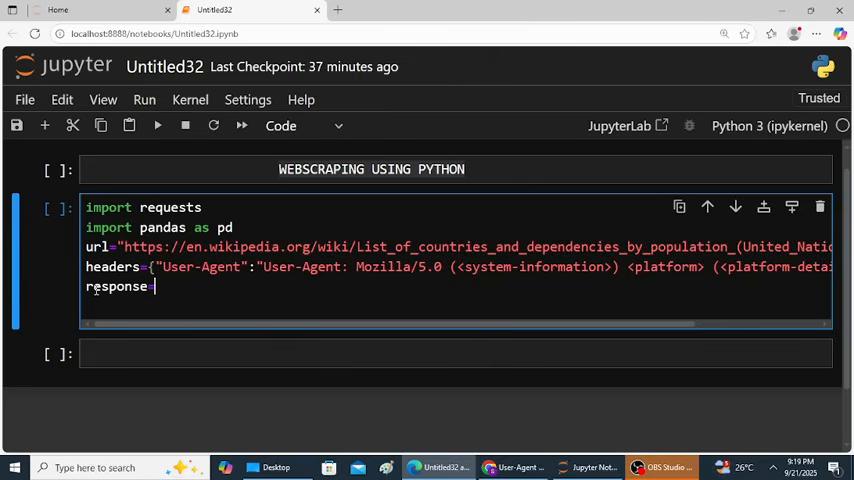
pyautogui.write('r')
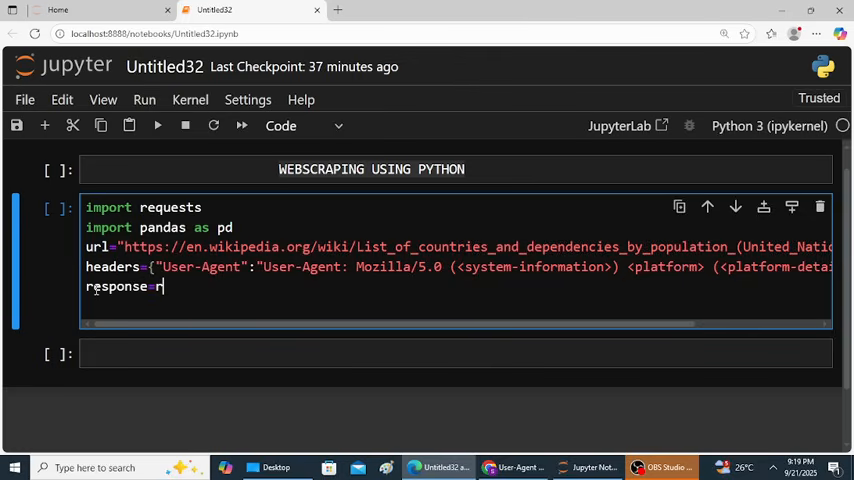
pyautogui.write('eques')
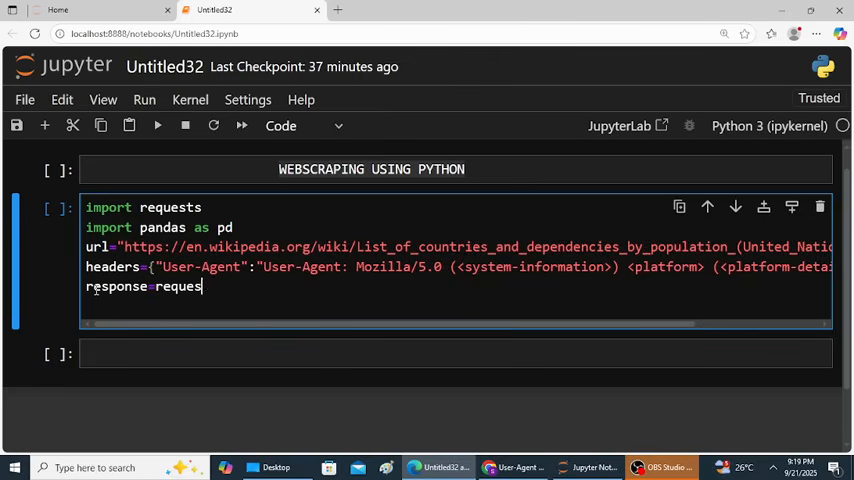
pyautogui.write('ts')
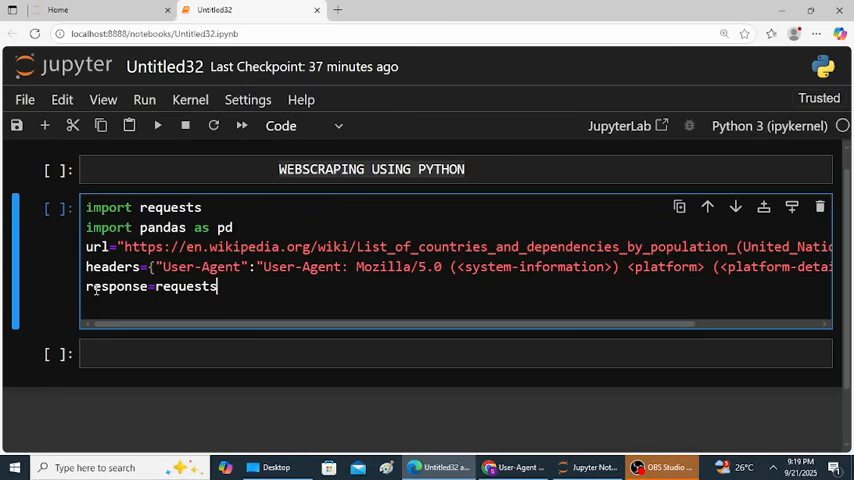
pyautogui.write('.get')
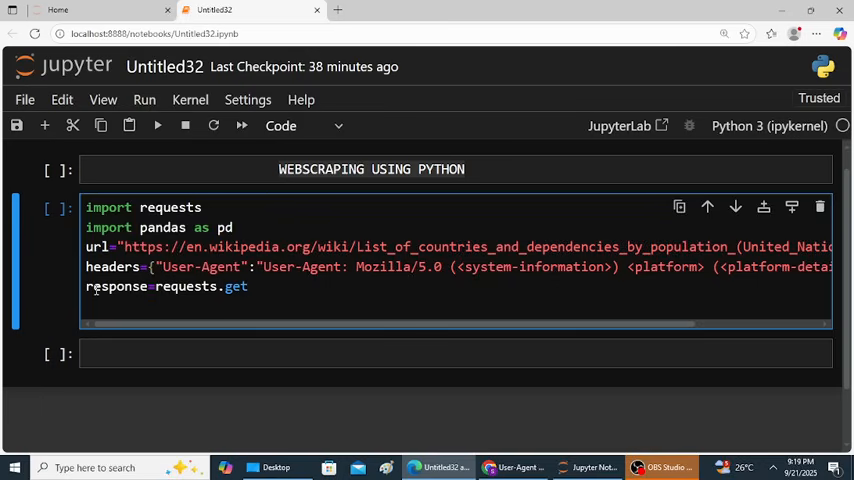
pyautogui.write('(')
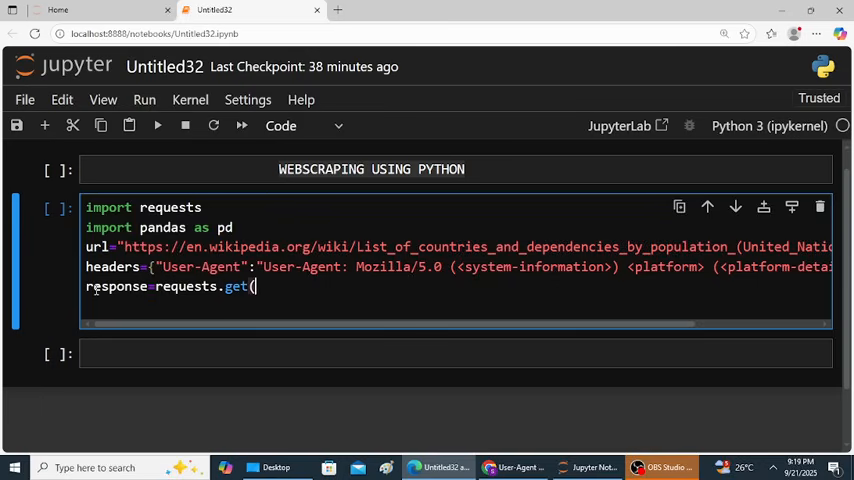
pyautogui.write('url')
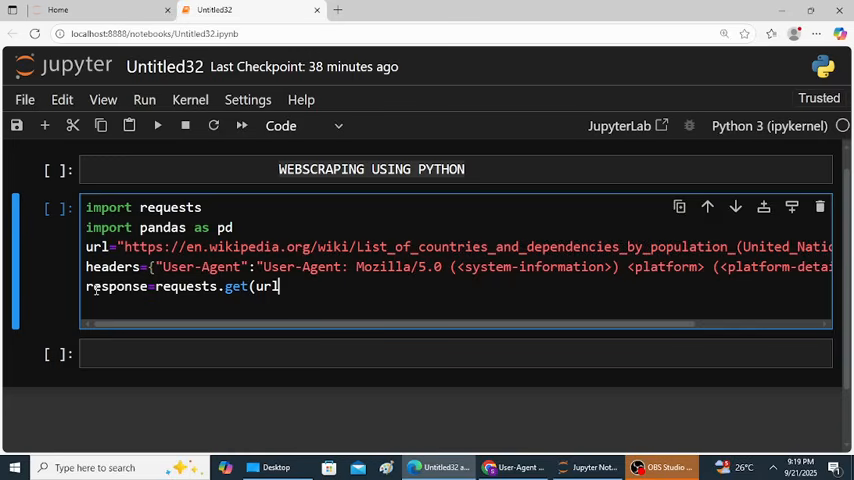
pyautogui.write(',he')
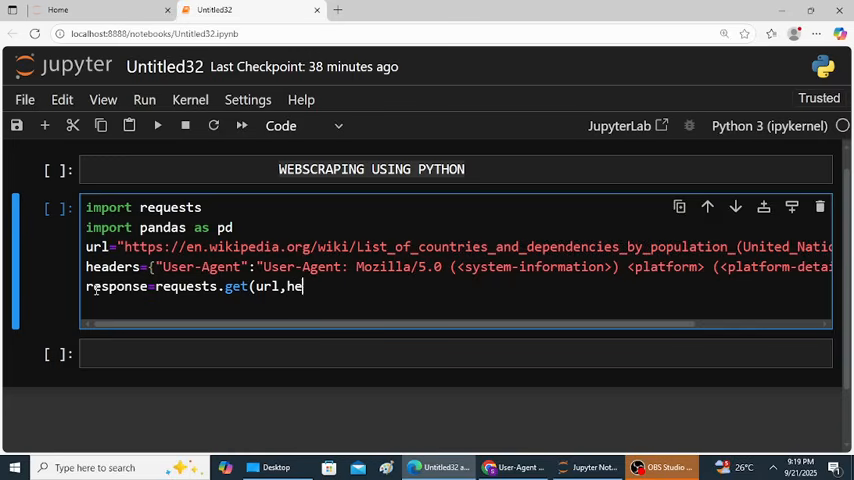
pyautogui.write('aders')
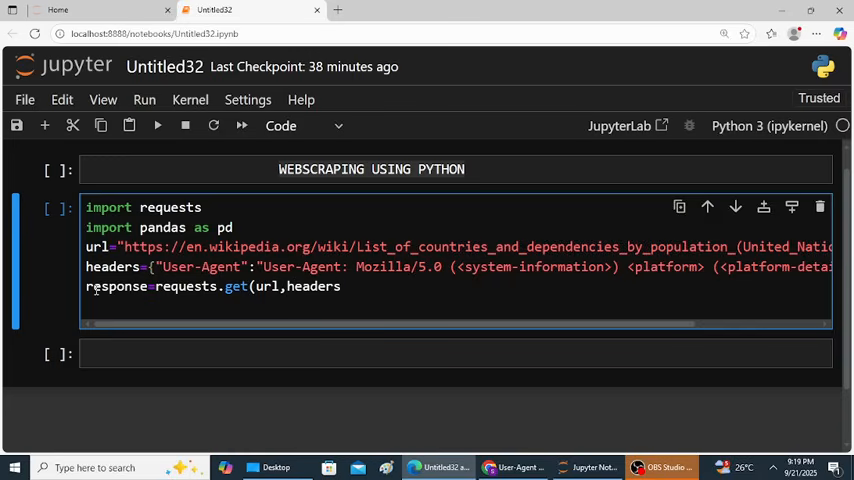
pyautogui.write('=headers')
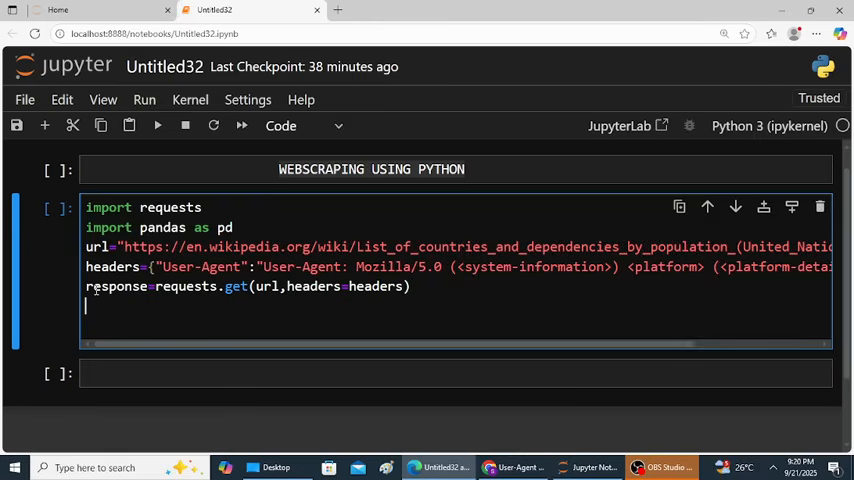
# Add print(response) and run the cell, getting <Response [200]>.
pyautogui.write('prin')
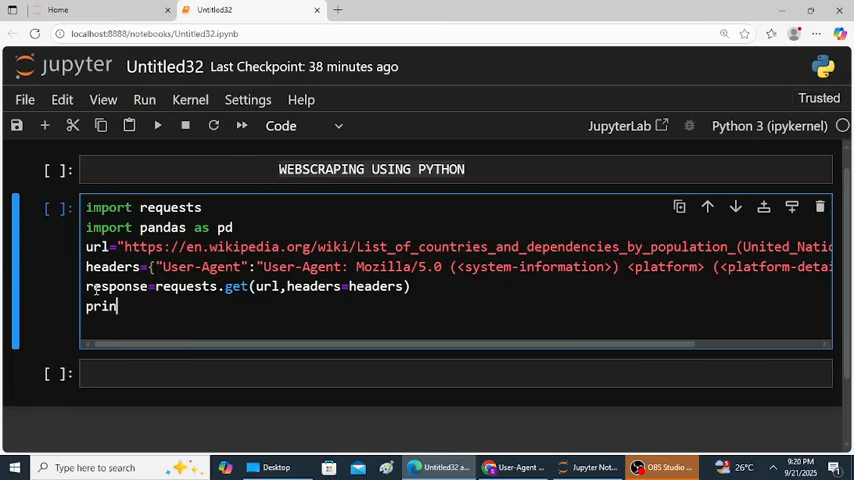
pyautogui.write('(r')
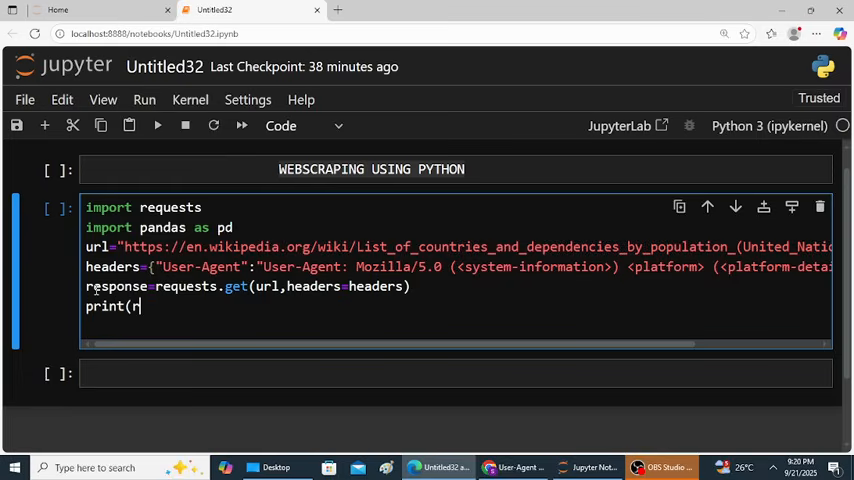
pyautogui.write('espo')
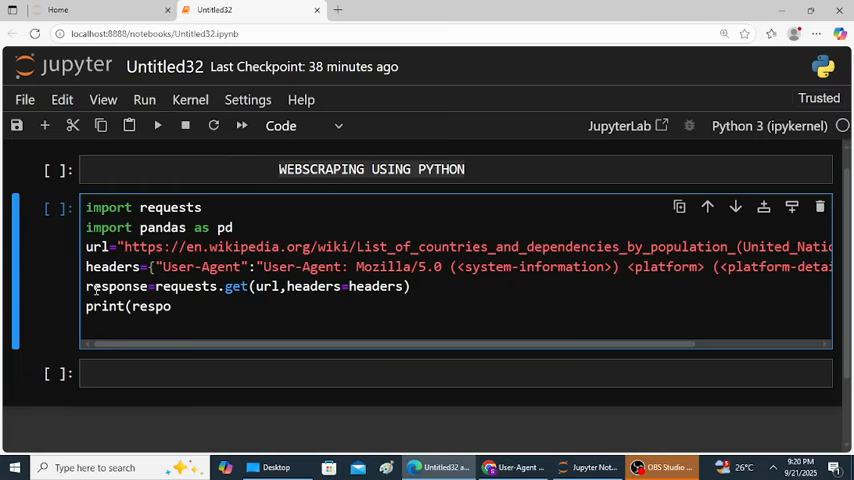
pyautogui.write('nse')
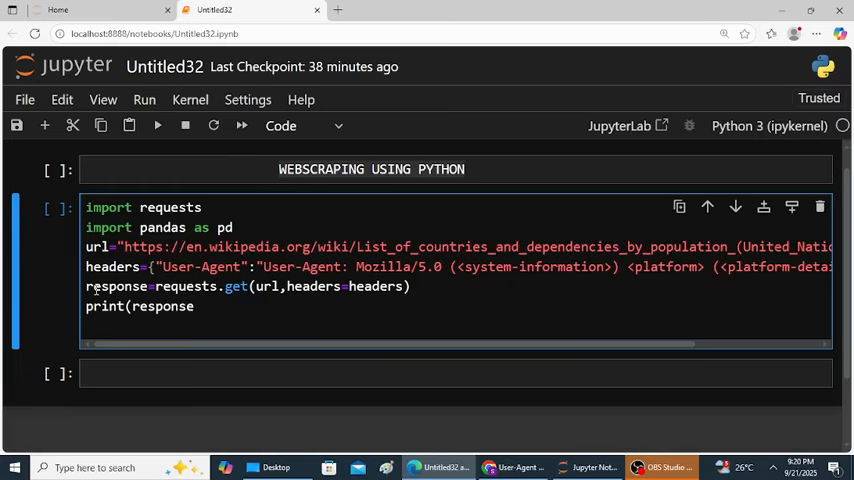
pyautogui.write(')')
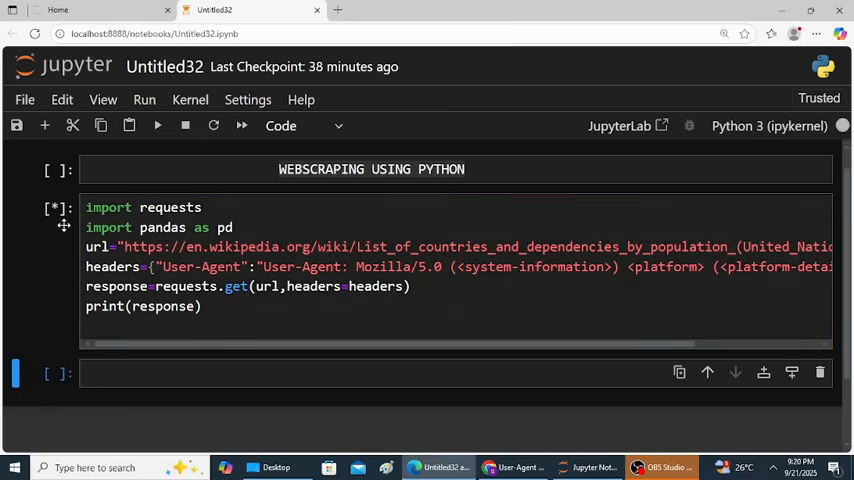
pyautogui.moveTo(140, 218)
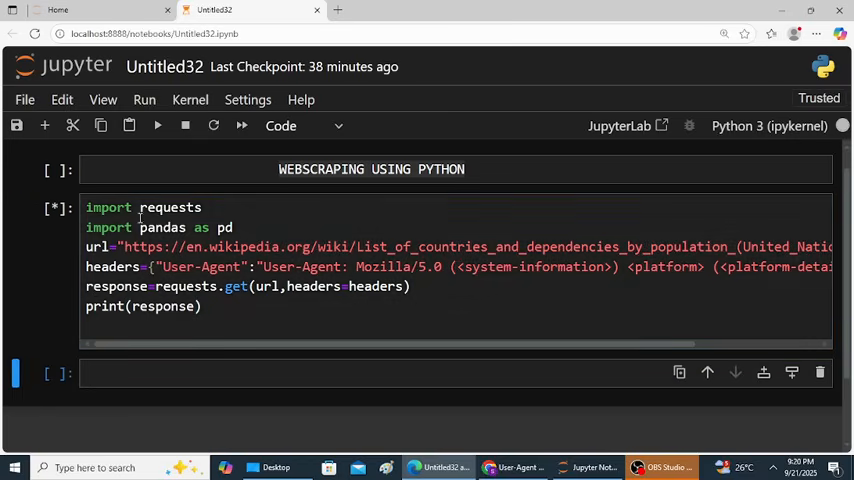
pyautogui.press('Shift+Enter')
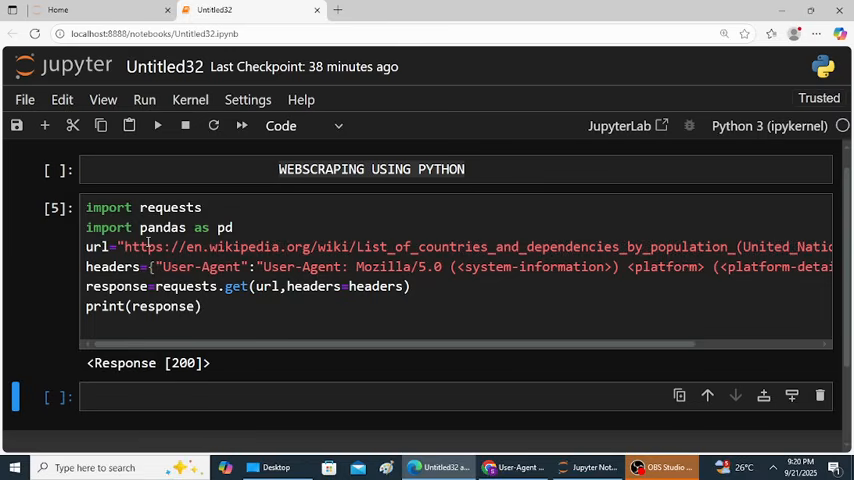
pyautogui.moveTo(184, 356)
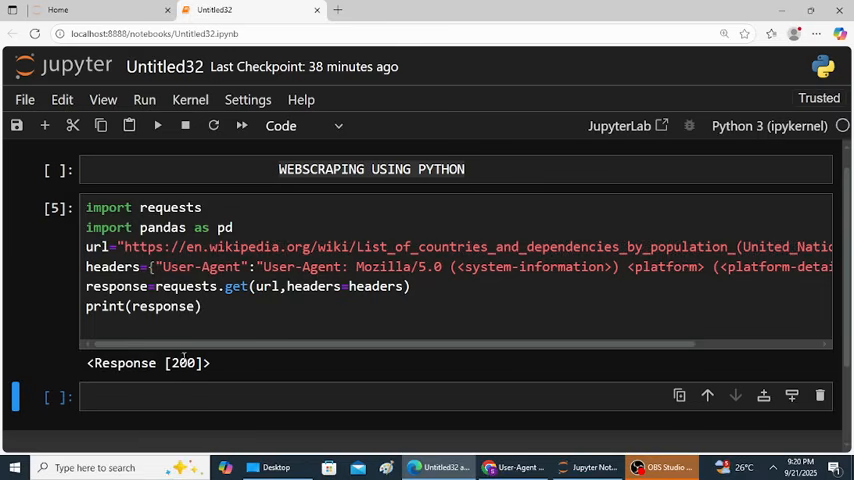
pyautogui.moveTo(208, 356)
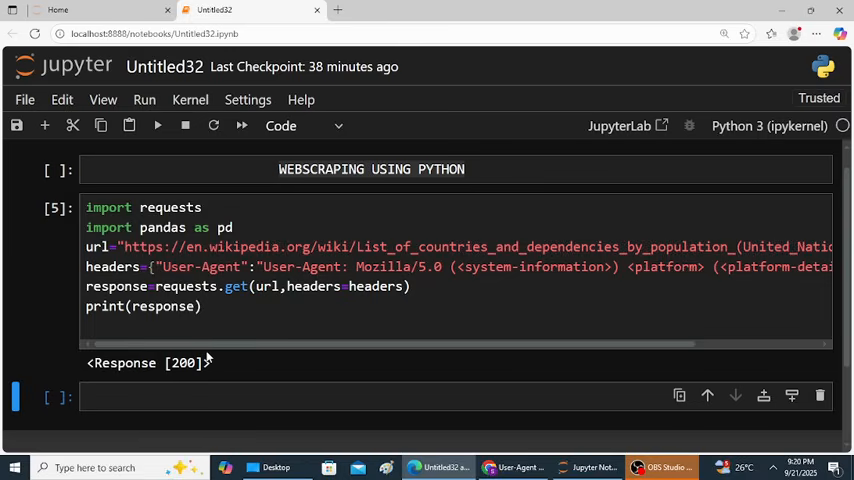
pyautogui.moveTo(210, 340)
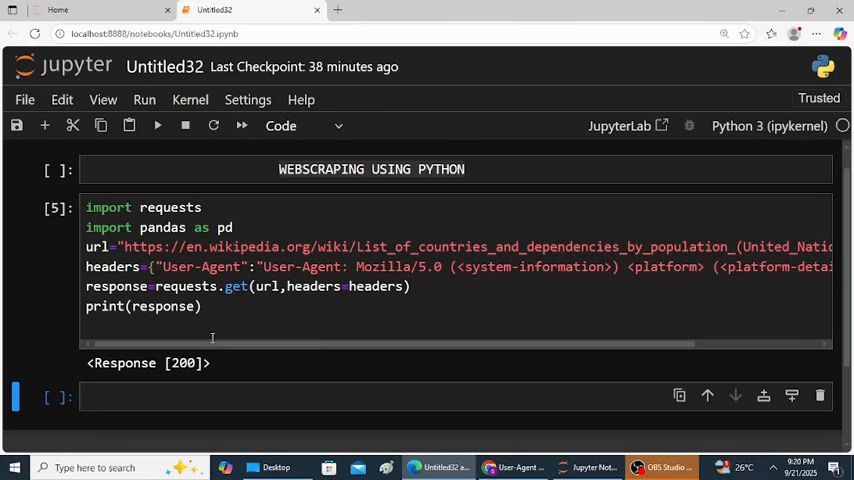
pyautogui.moveTo(180, 356)
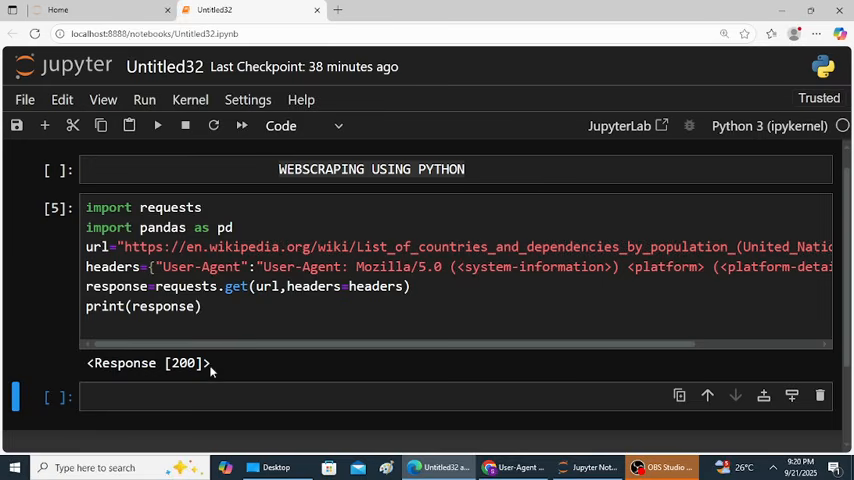
pyautogui.moveTo(208, 368)
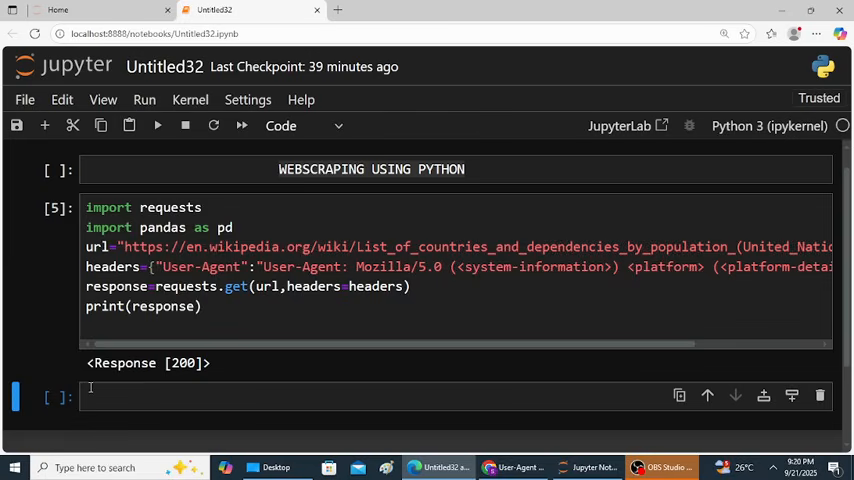
# In a new cell write tables=pd.read_html(response.text) to parse the page's tables.
pyautogui.write('tables')
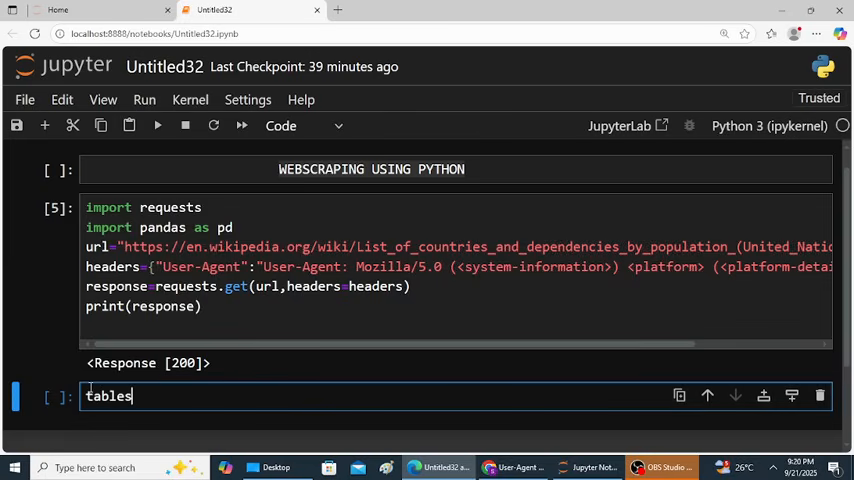
pyautogui.write('=')
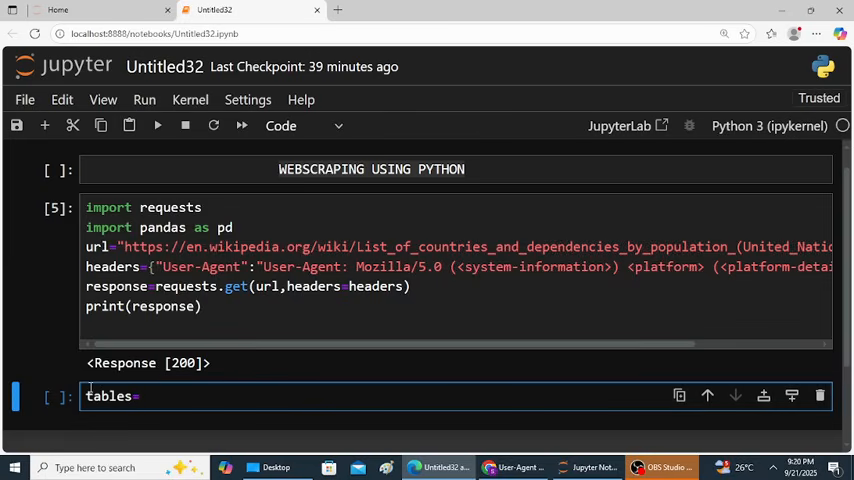
pyautogui.write('pan')
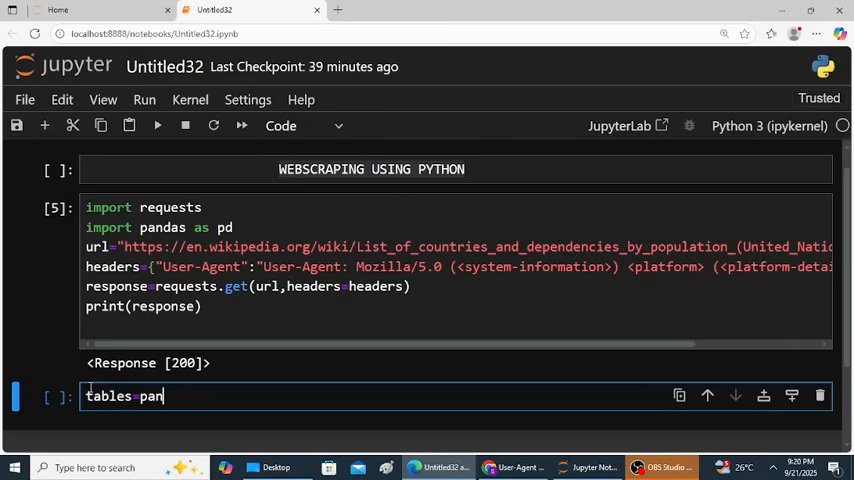
pyautogui.write('a')
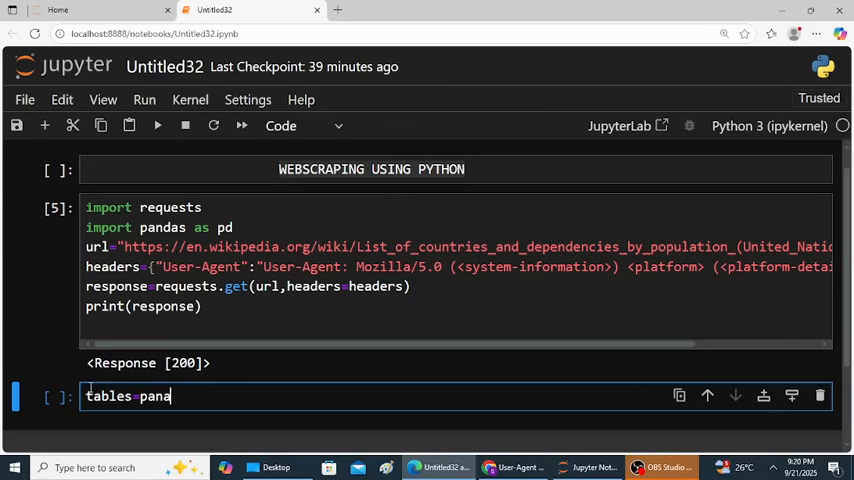
pyautogui.write('d')
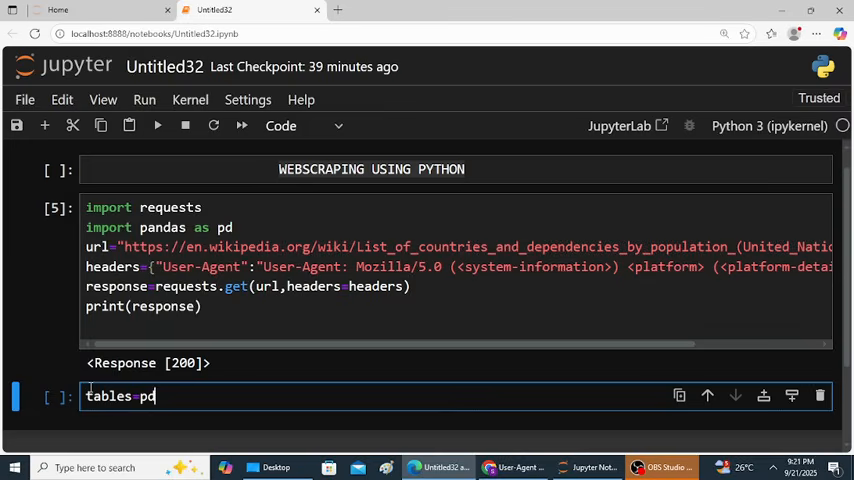
pyautogui.write('.')
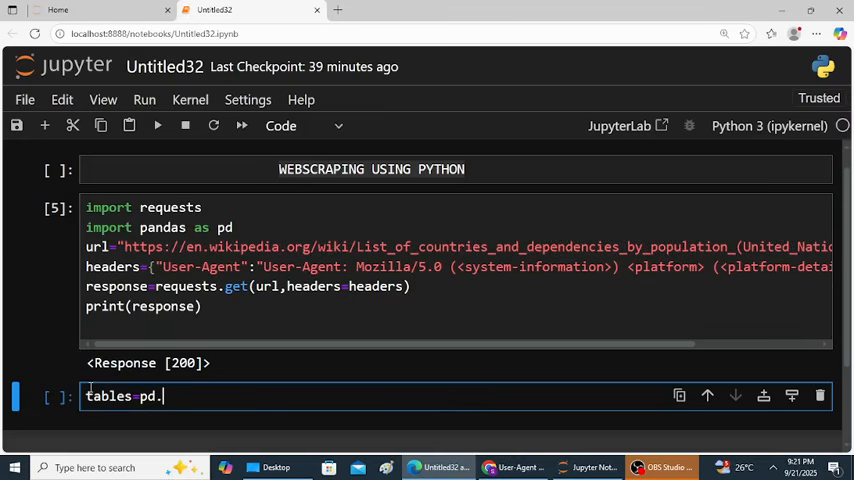
pyautogui.write('read')
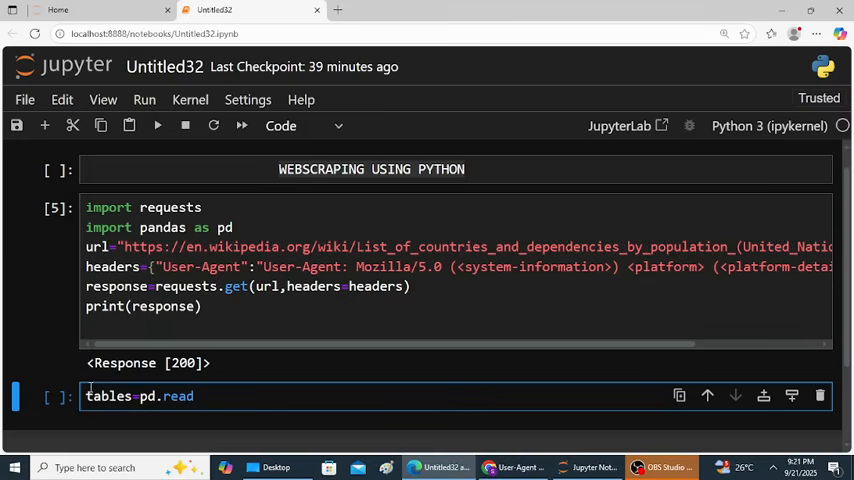
pyautogui.write('_ht')
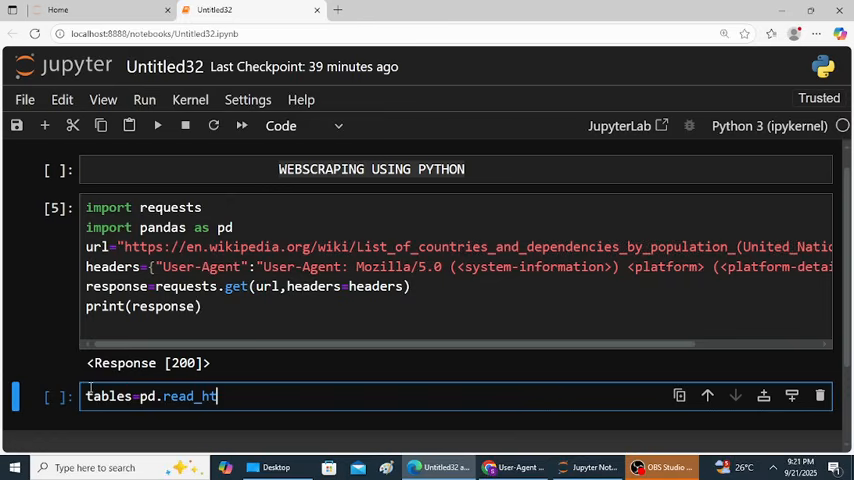
pyautogui.write('m')
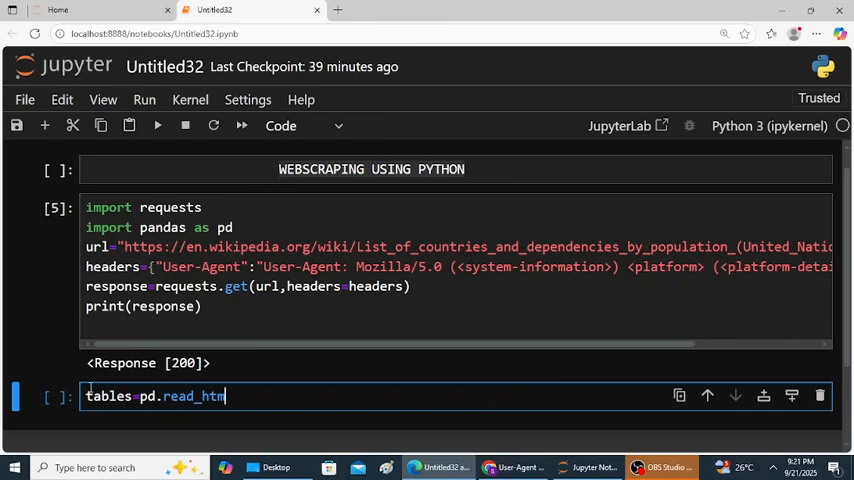
pyautogui.write('l')
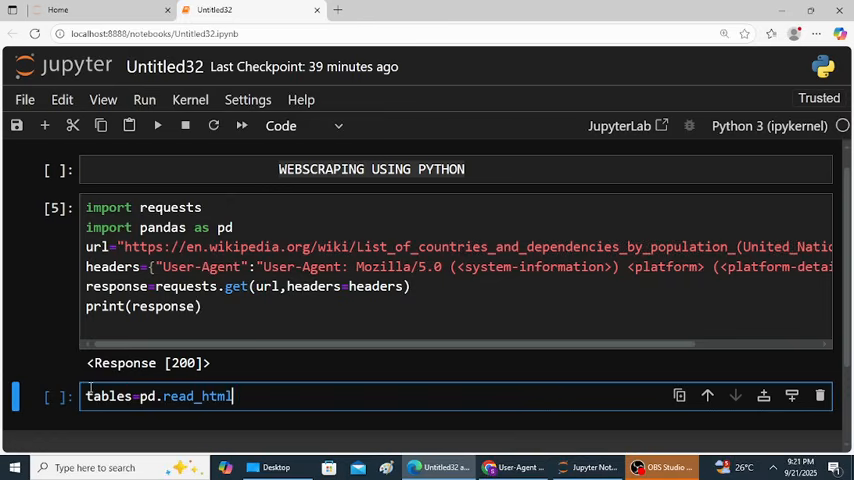
pyautogui.write('(')
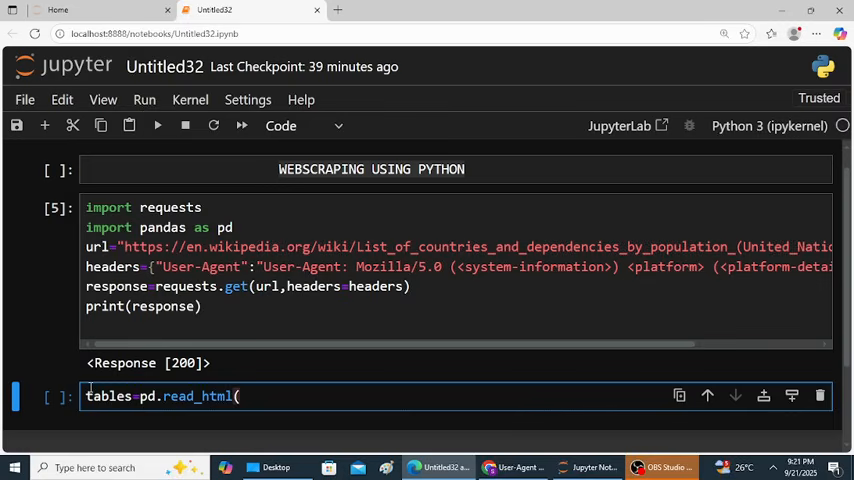
pyautogui.write('response.')
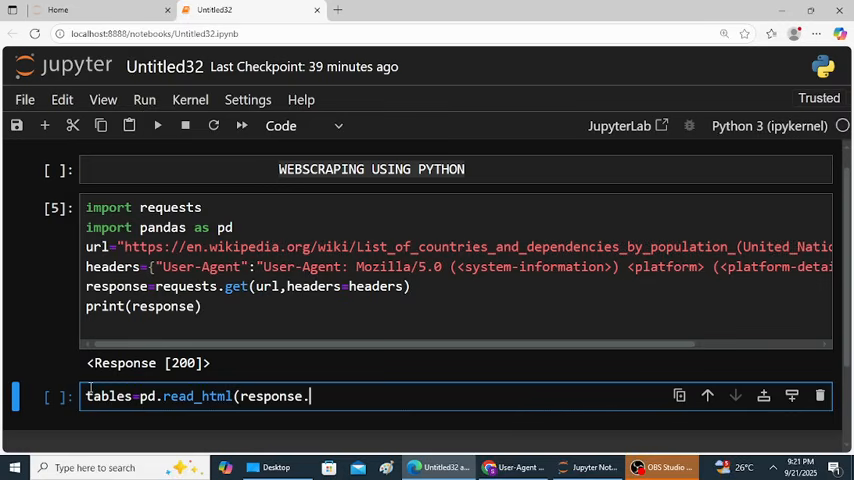
pyautogui.write('text')
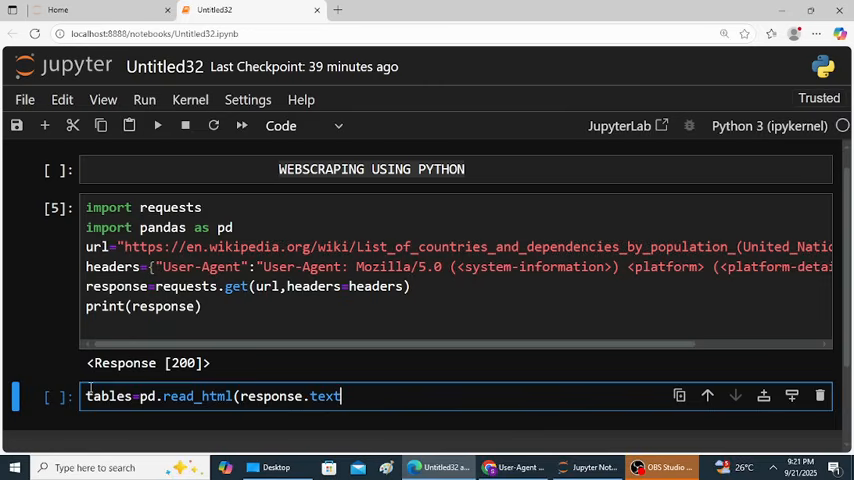
pyautogui.write(')')
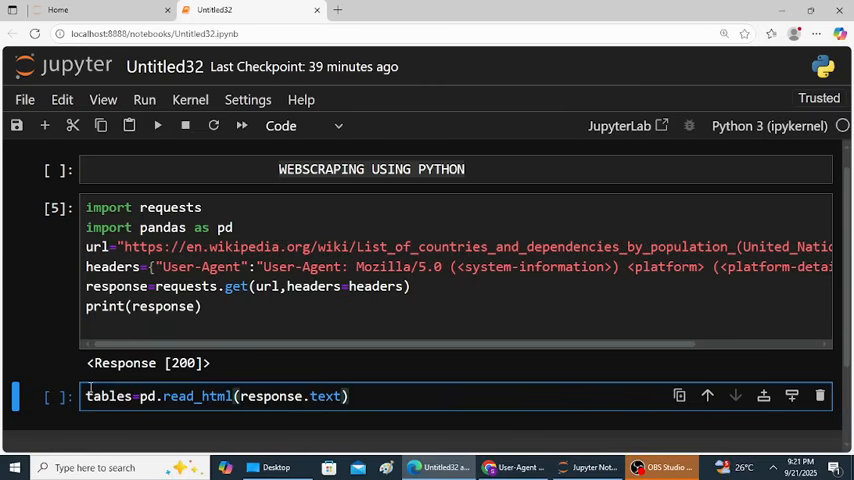
# Assign df=tables[0] to keep the first table as the DataFrame.
pyautogui.write('d')
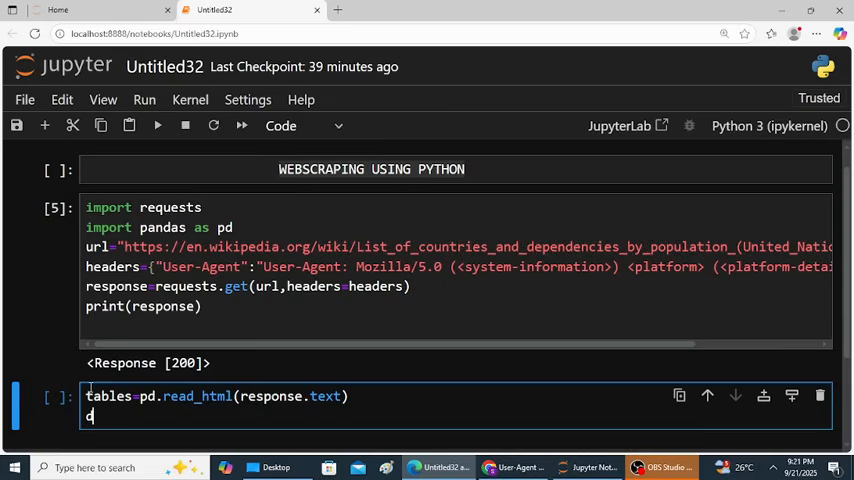
pyautogui.write('f=')
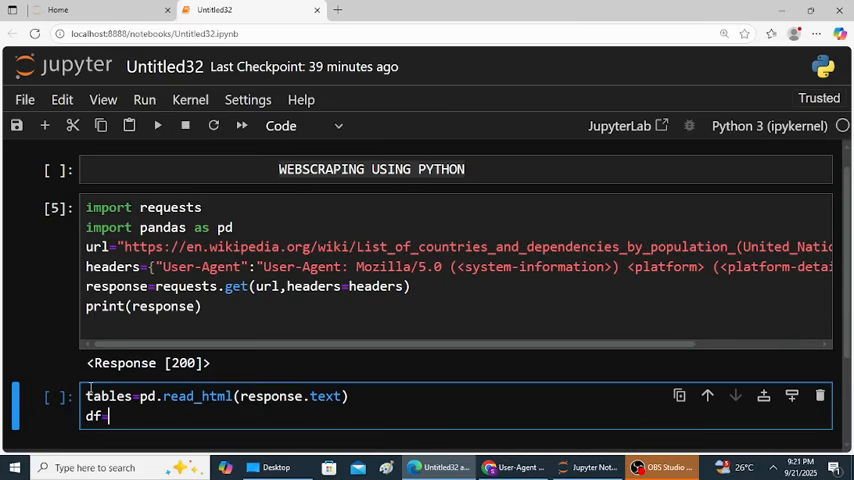
pyautogui.write('tabl')
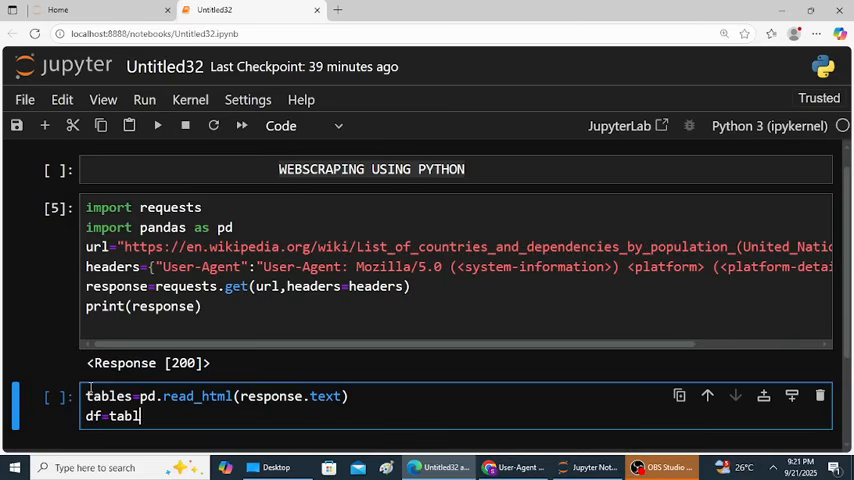
pyautogui.write('es')
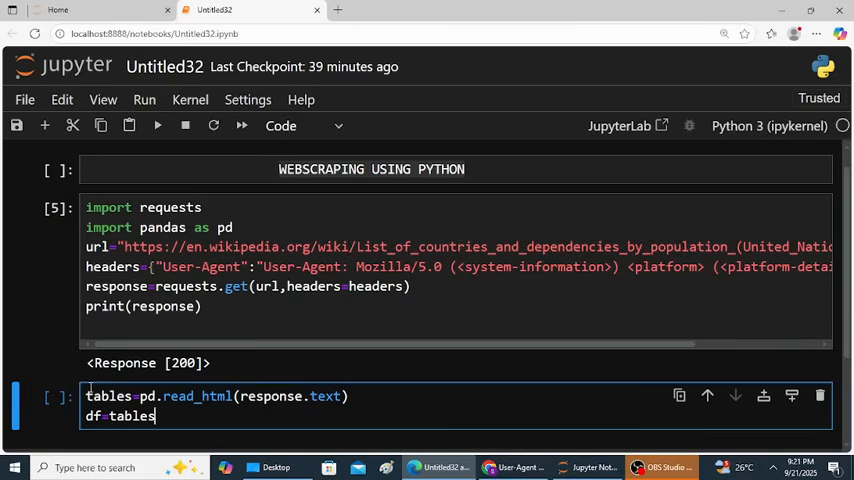
pyautogui.write('[')
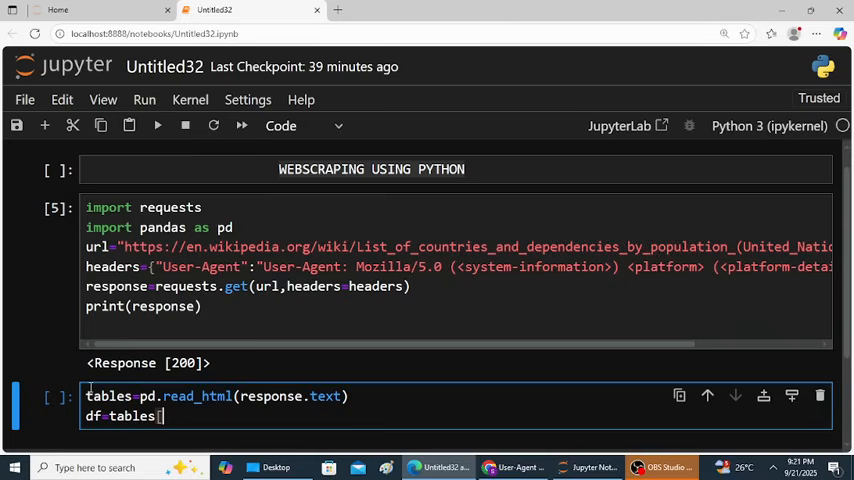
pyautogui.write('0')
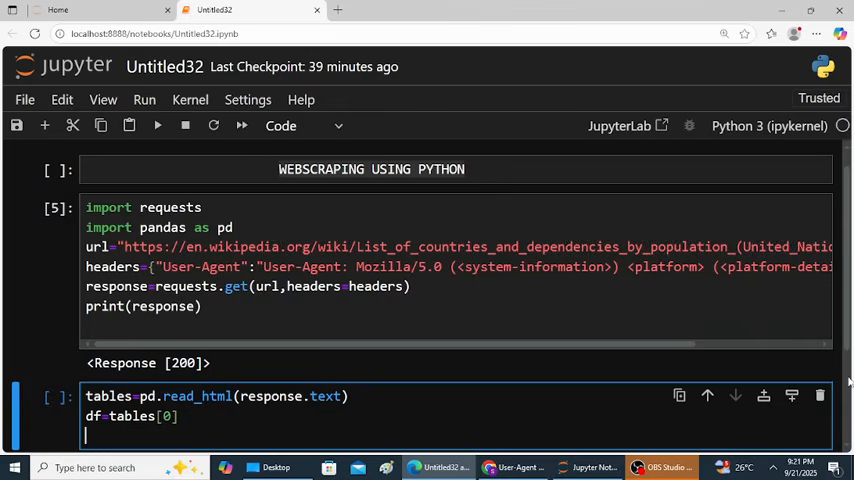
pyautogui.scroll(-3)
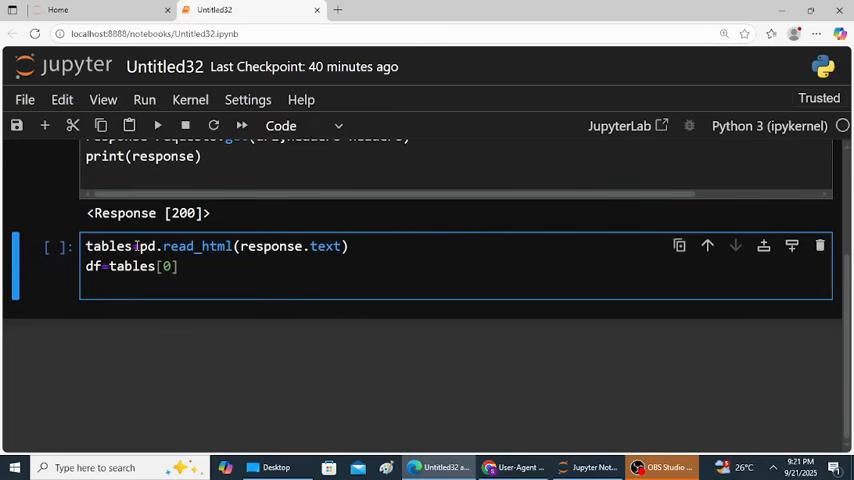
# Add print(df.head()) and run the cell, showing rows World, India, China, United States, Indonesia.
pyautogui.press('enter')
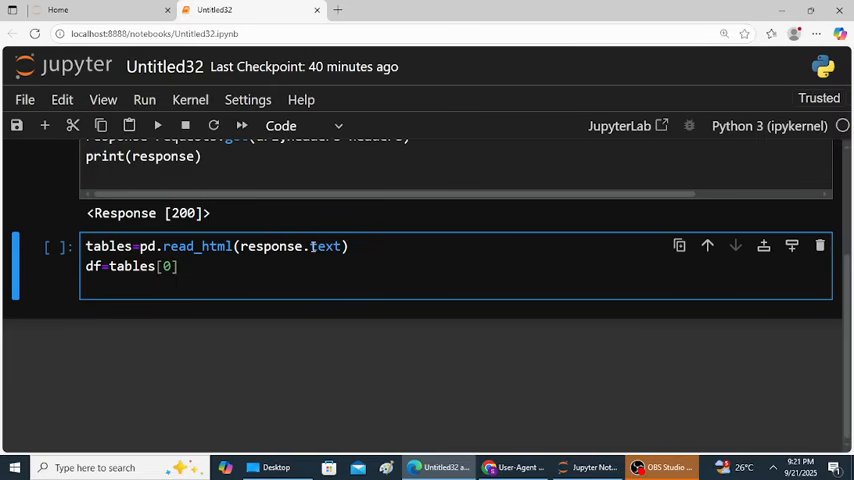
pyautogui.press('enter')
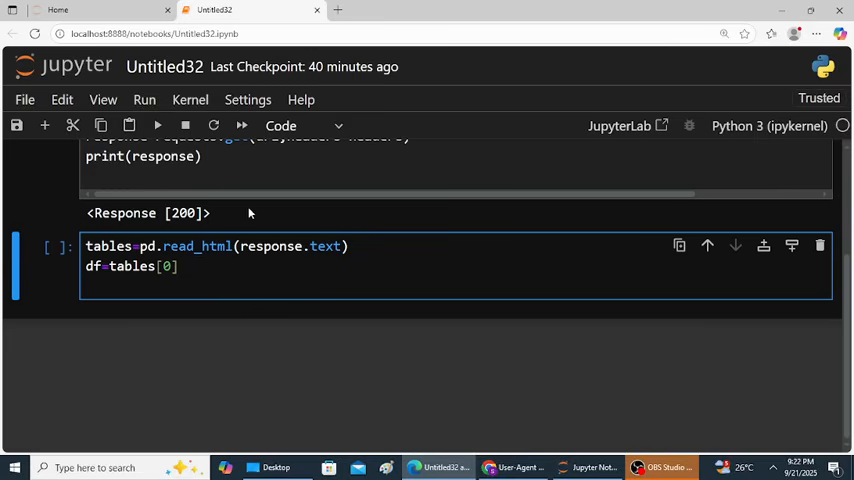
pyautogui.press('enter')
pyautogui.write('p')
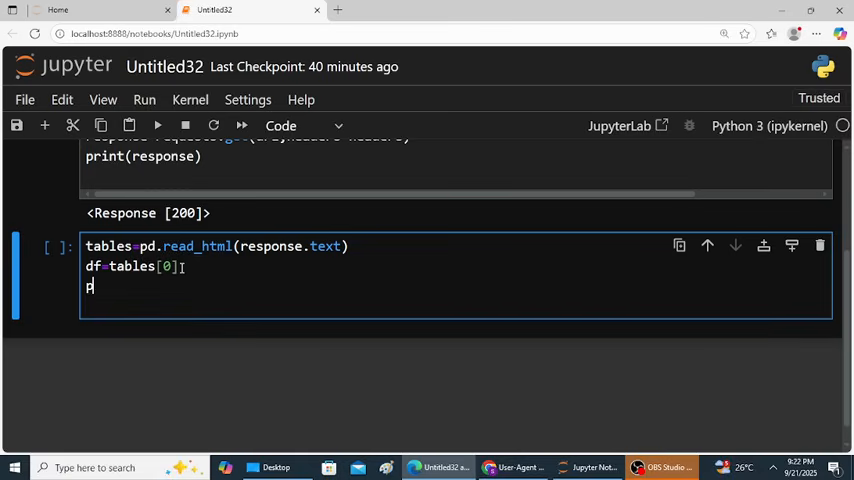
pyautogui.write('rint')
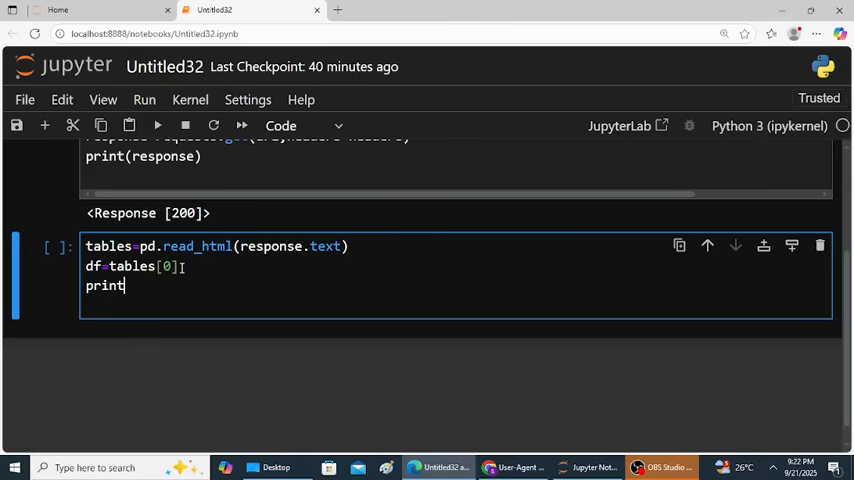
pyautogui.write('(')
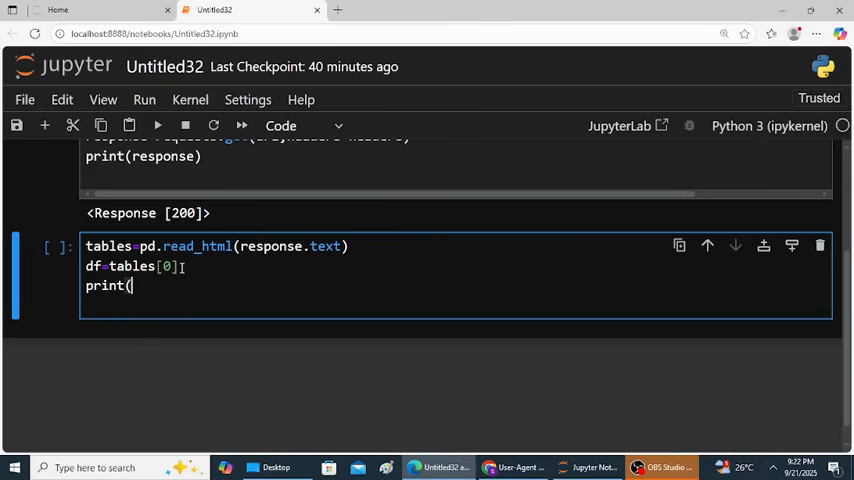
pyautogui.write('df.')
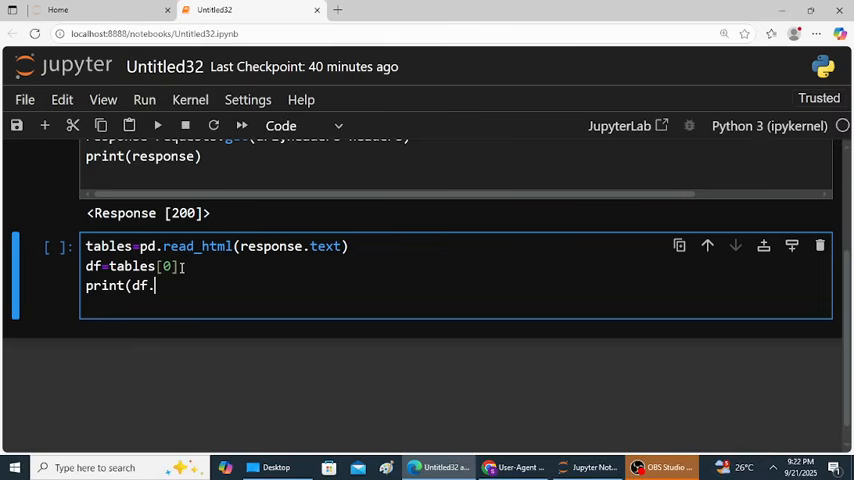
pyautogui.write('head')
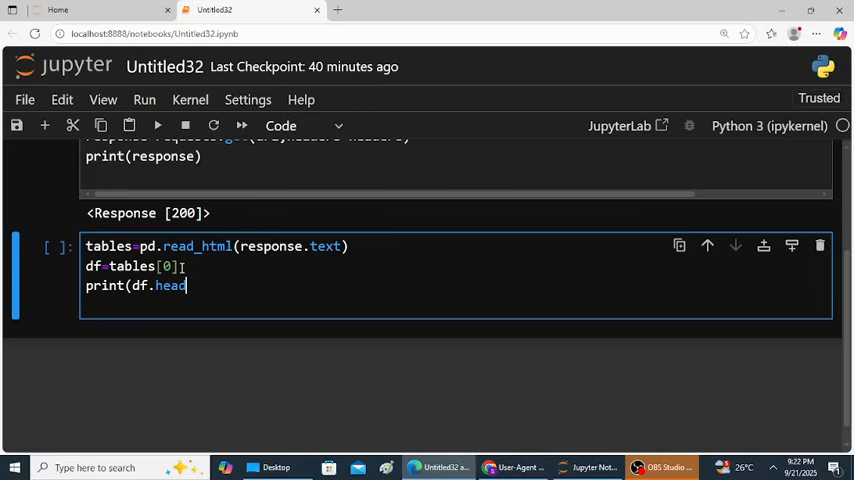
pyautogui.write('()')
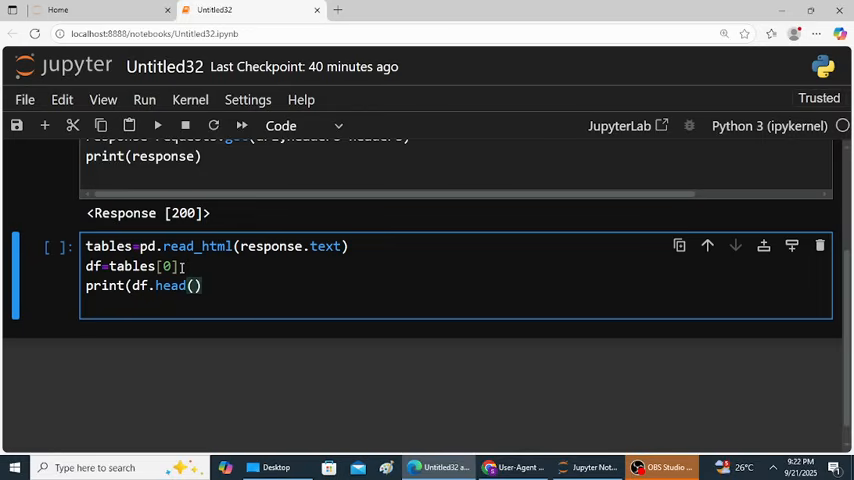
pyautogui.write(')')
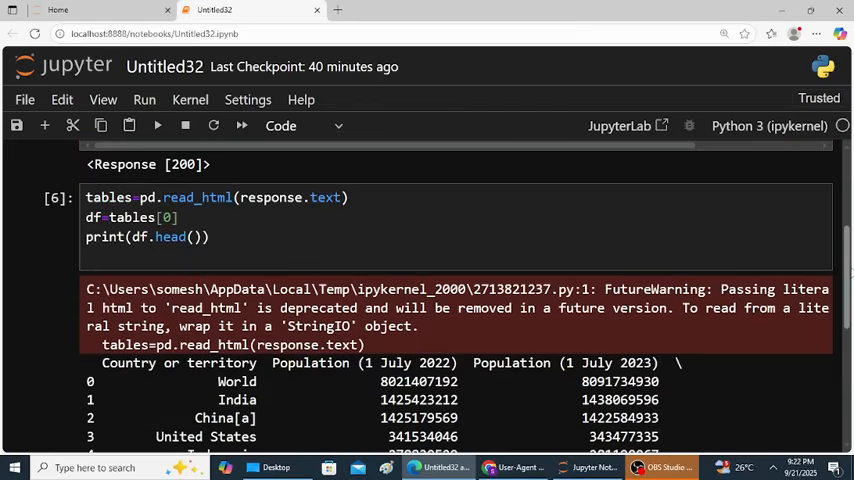
pyautogui.scroll(-3)
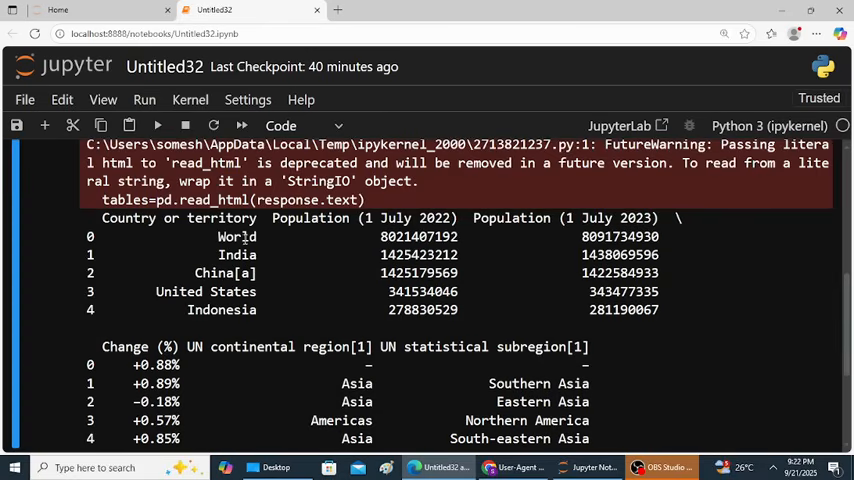
pyautogui.moveTo(488, 236)
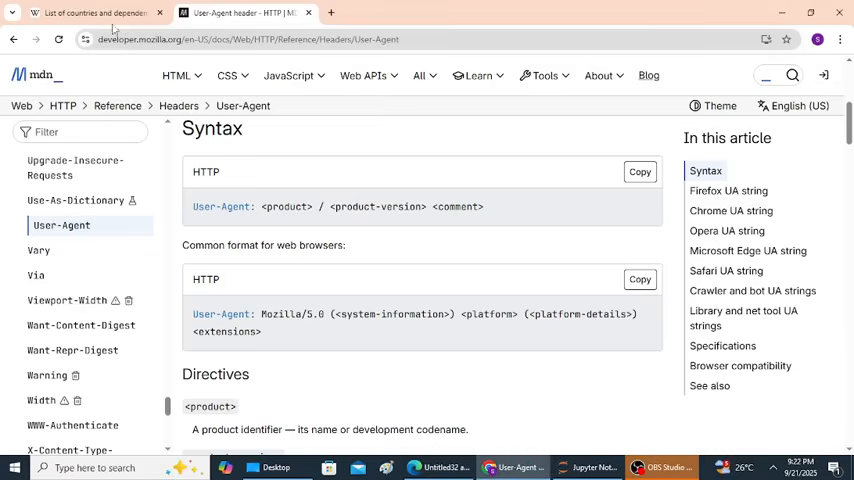
# Compare against the Wikipedia population table in Chrome, then return to the notebook.
pyautogui.click(90, 12)
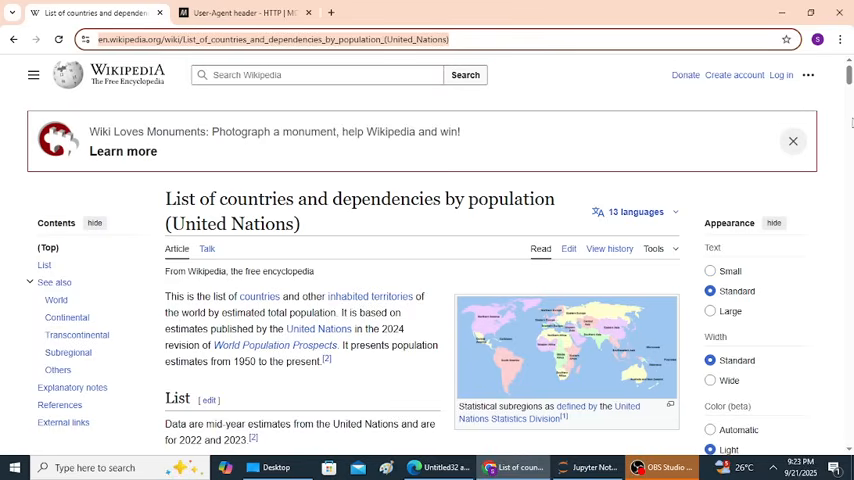
pyautogui.scroll(-3)
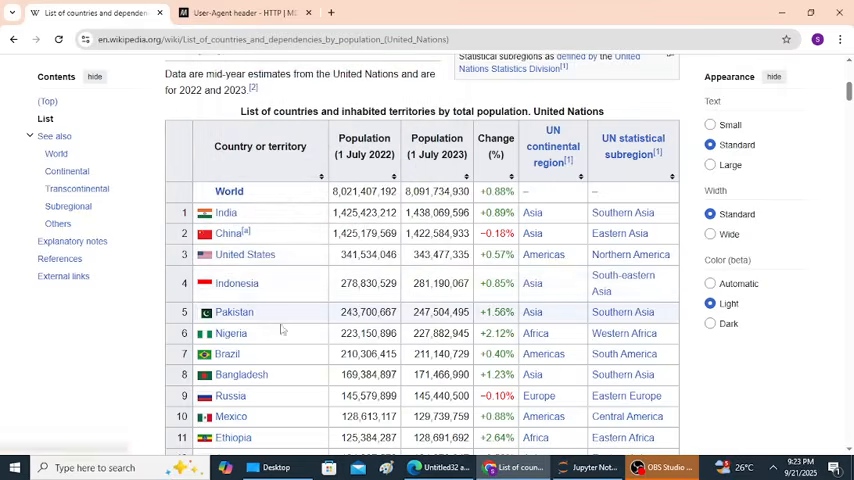
pyautogui.moveTo(440, 468)
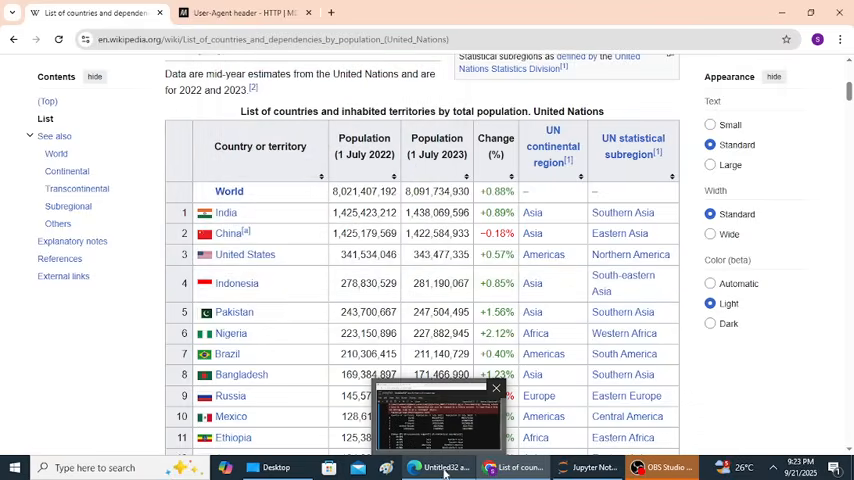
pyautogui.click(438, 468)
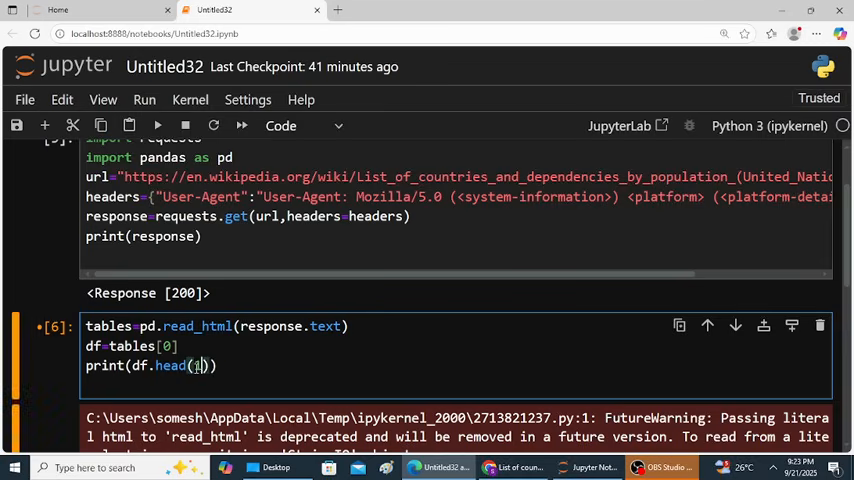
# Change df.head() to df.head(10) and rerun to list ten rows down to Russia.
pyautogui.write('0')
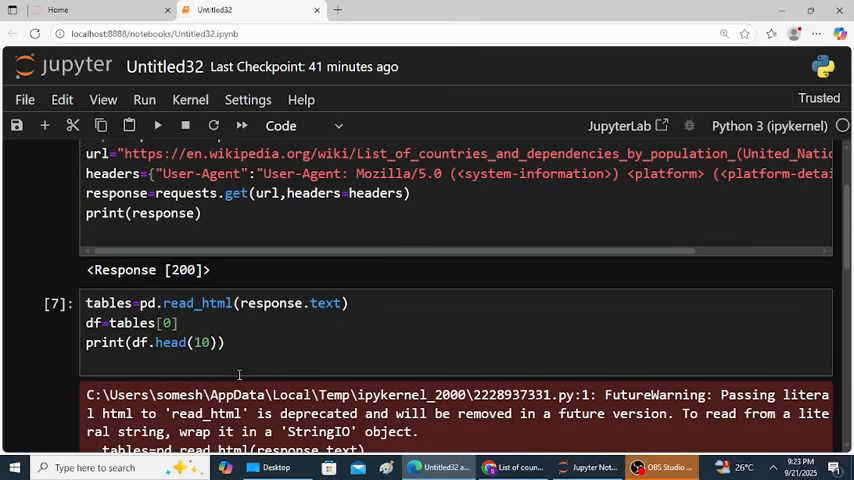
pyautogui.scroll(-3)
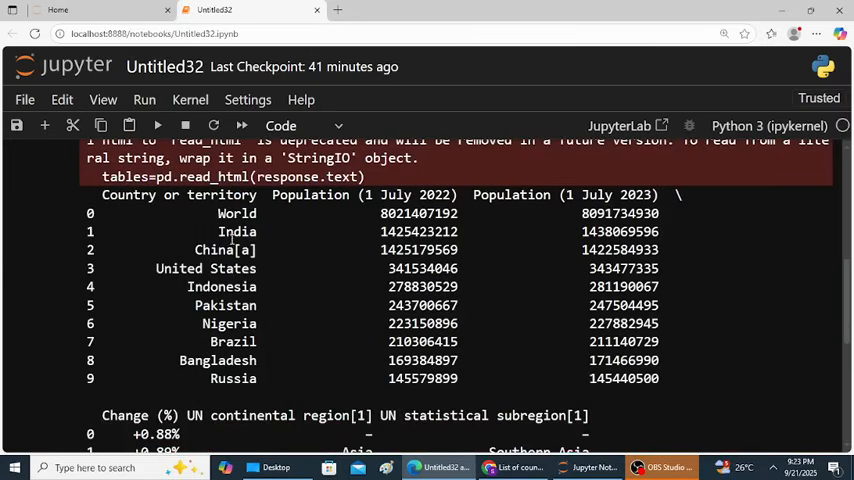
pyautogui.moveTo(284, 284)
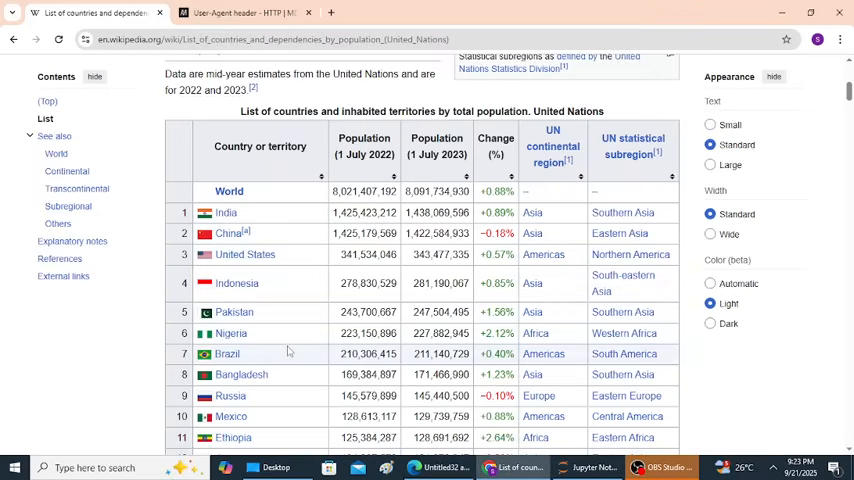
pyautogui.moveTo(316, 378)
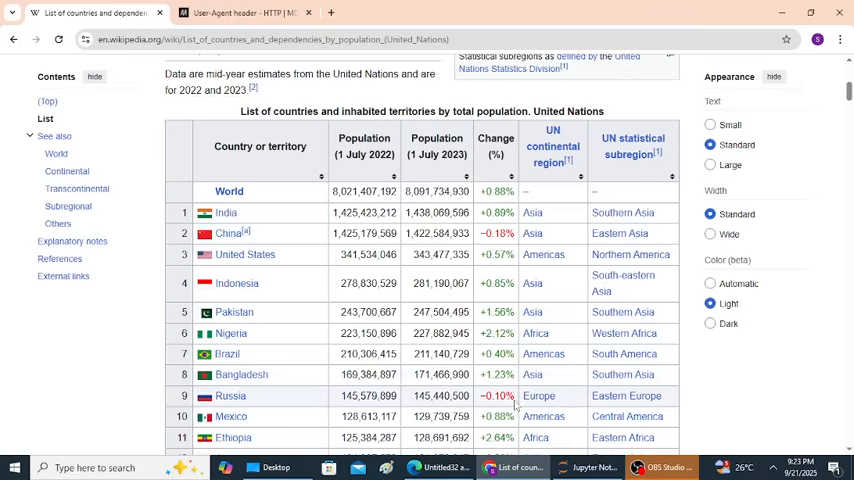
pyautogui.moveTo(440, 468)
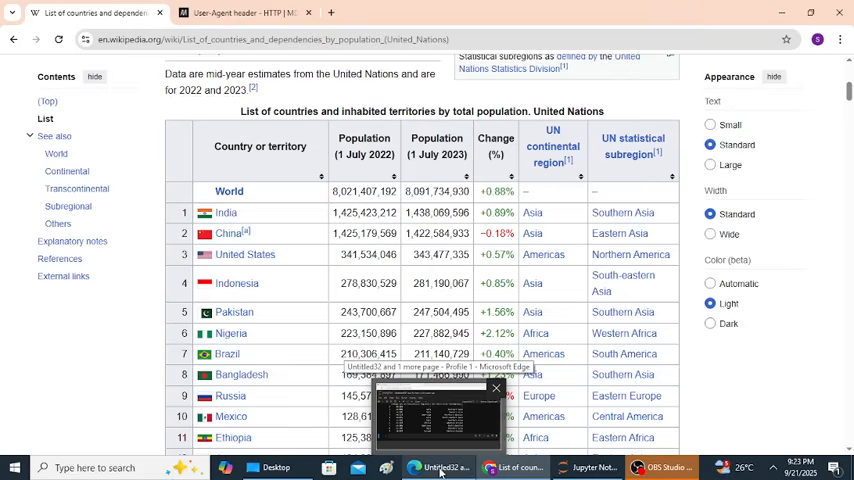